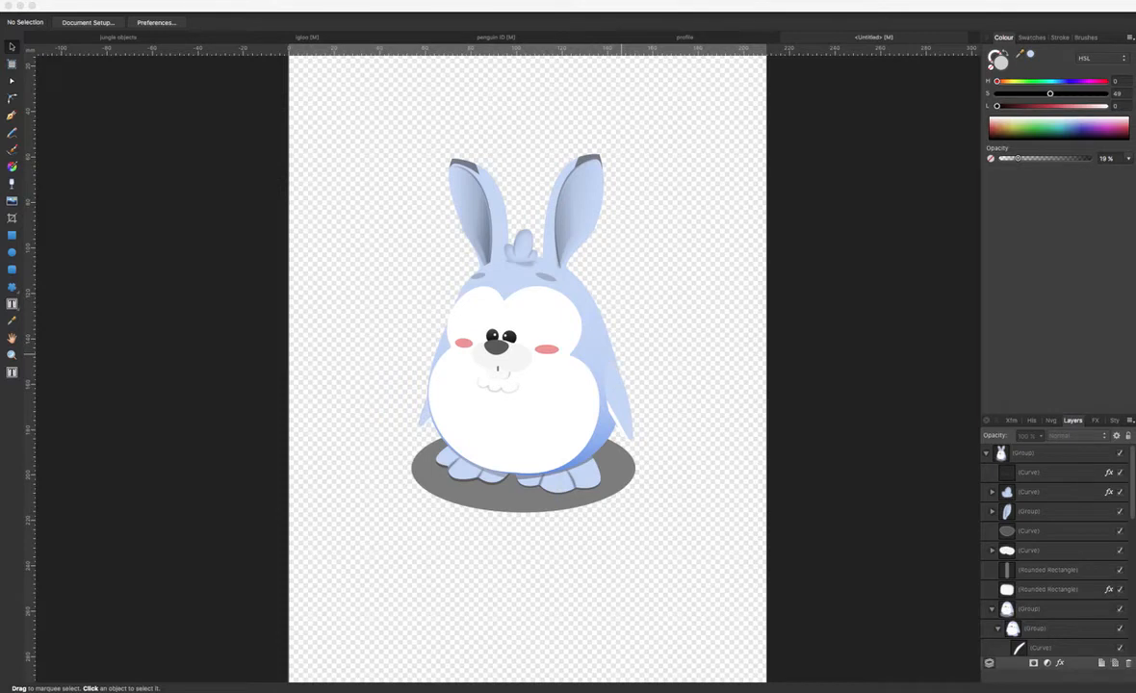
mouse_move(663, 146)
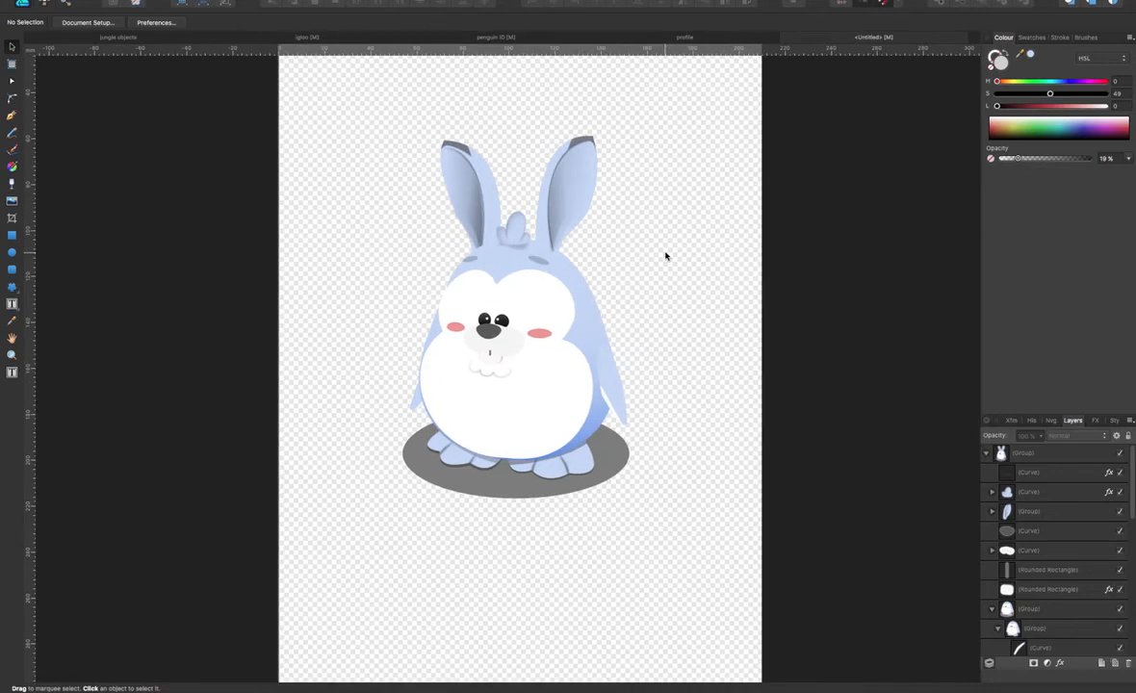
mouse_move(578, 448)
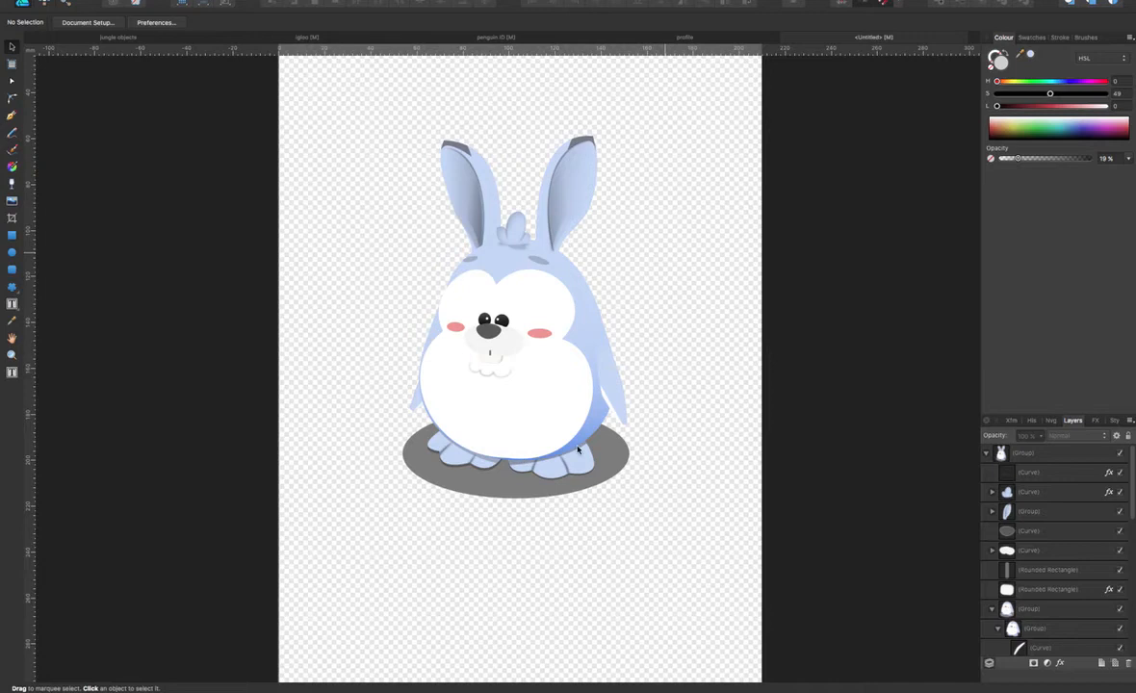
mouse_move(770, 293)
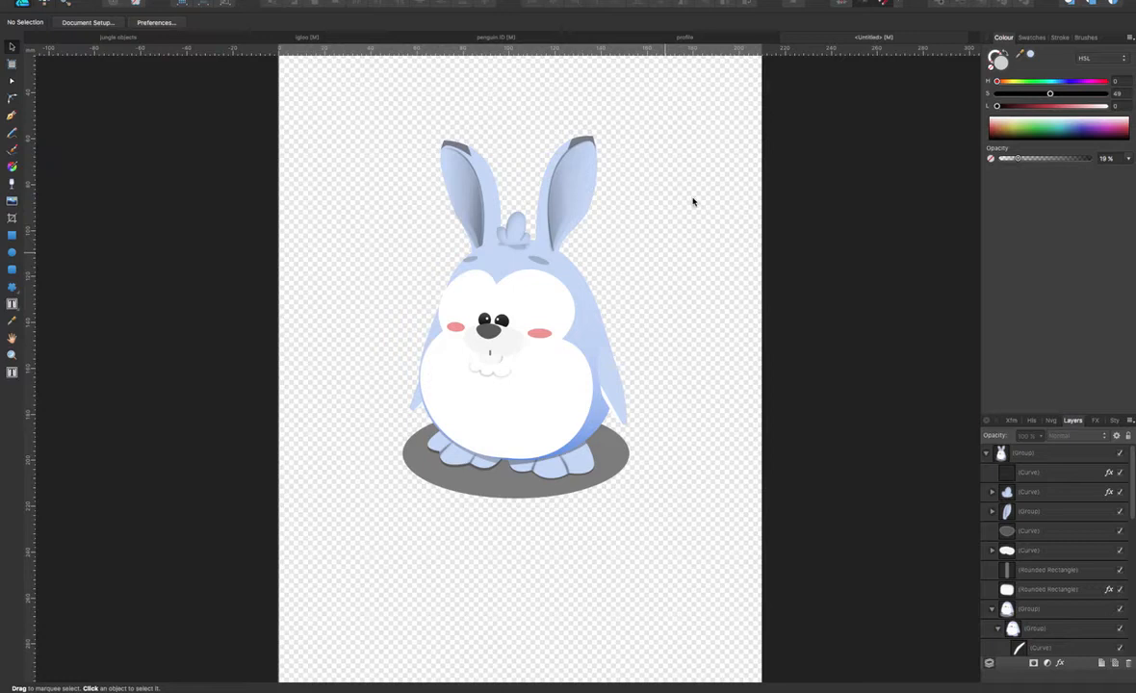
mouse_move(524, 254)
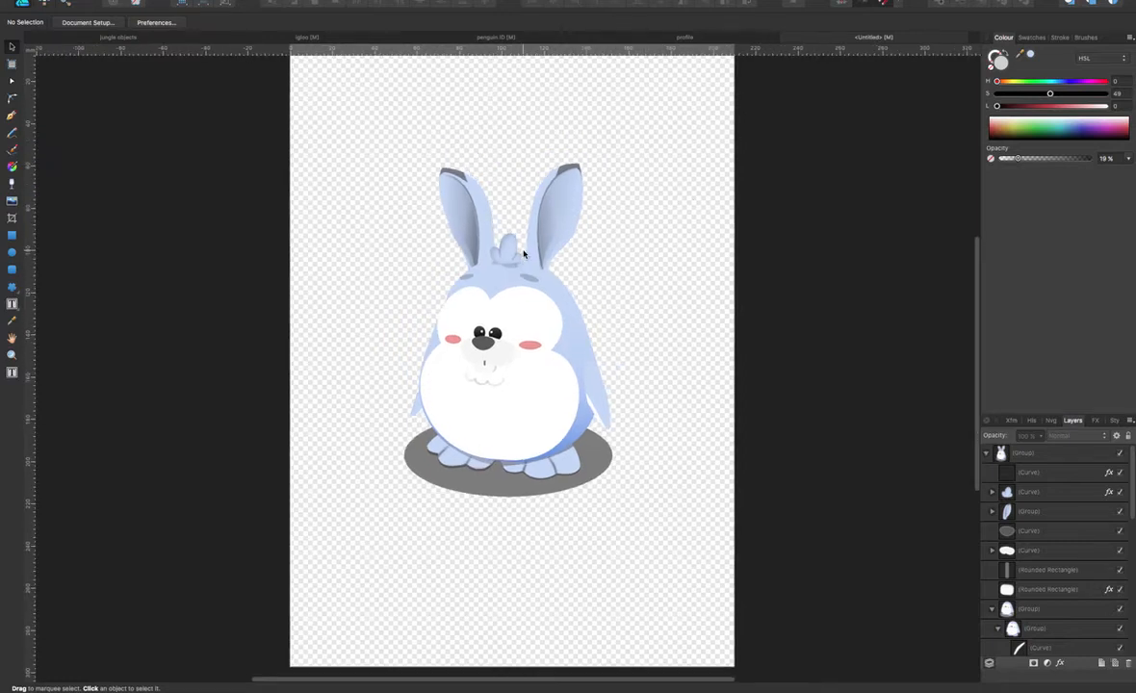
mouse_move(582, 297)
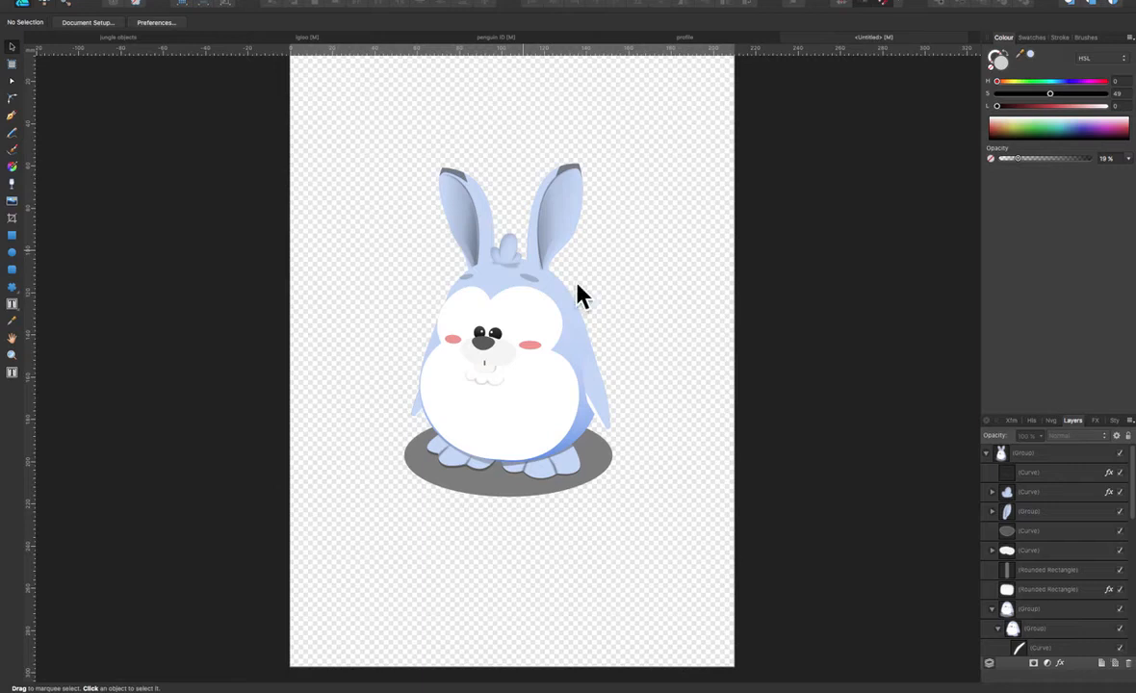
mouse_move(643, 331)
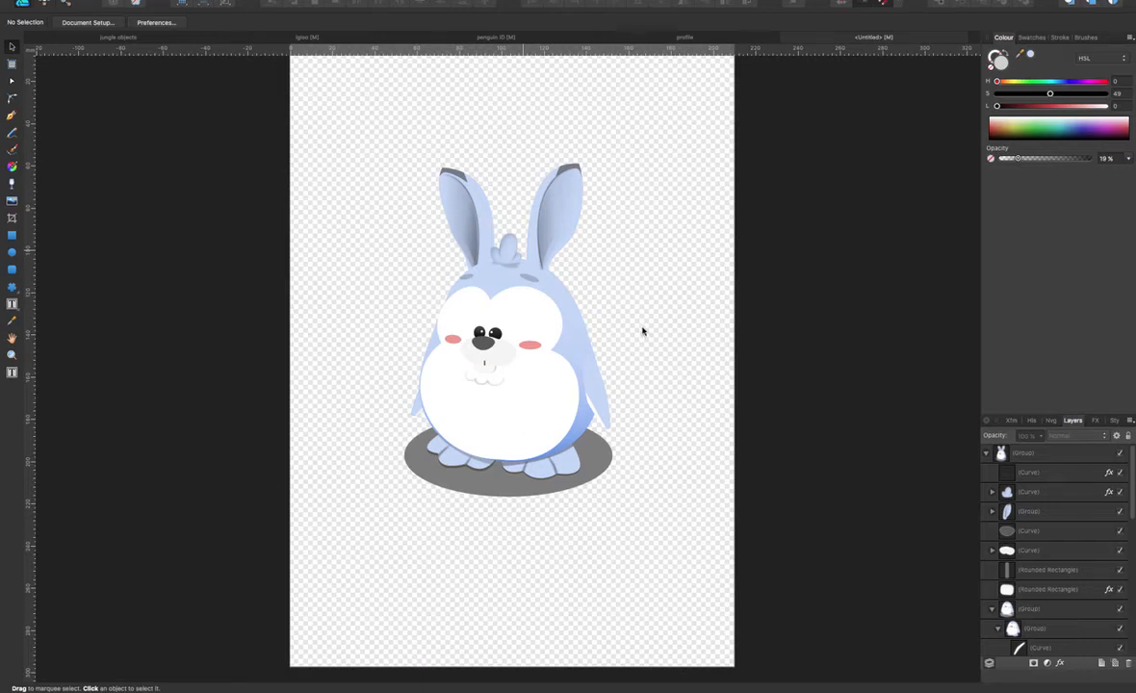
mouse_move(594, 398)
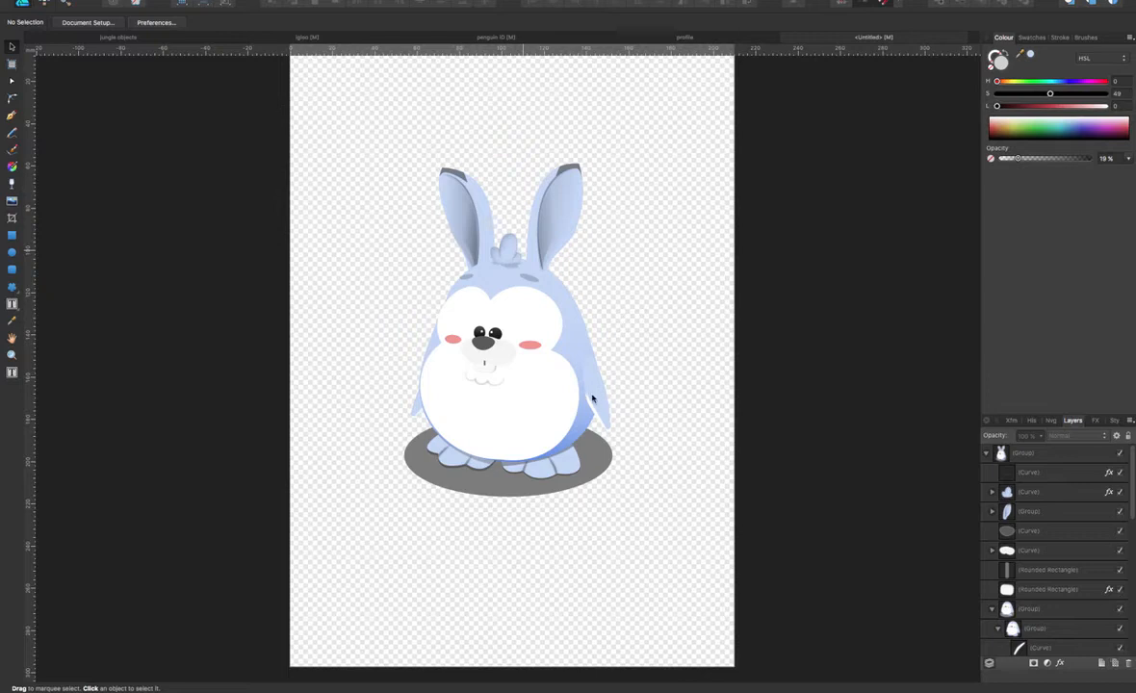
mouse_move(605, 380)
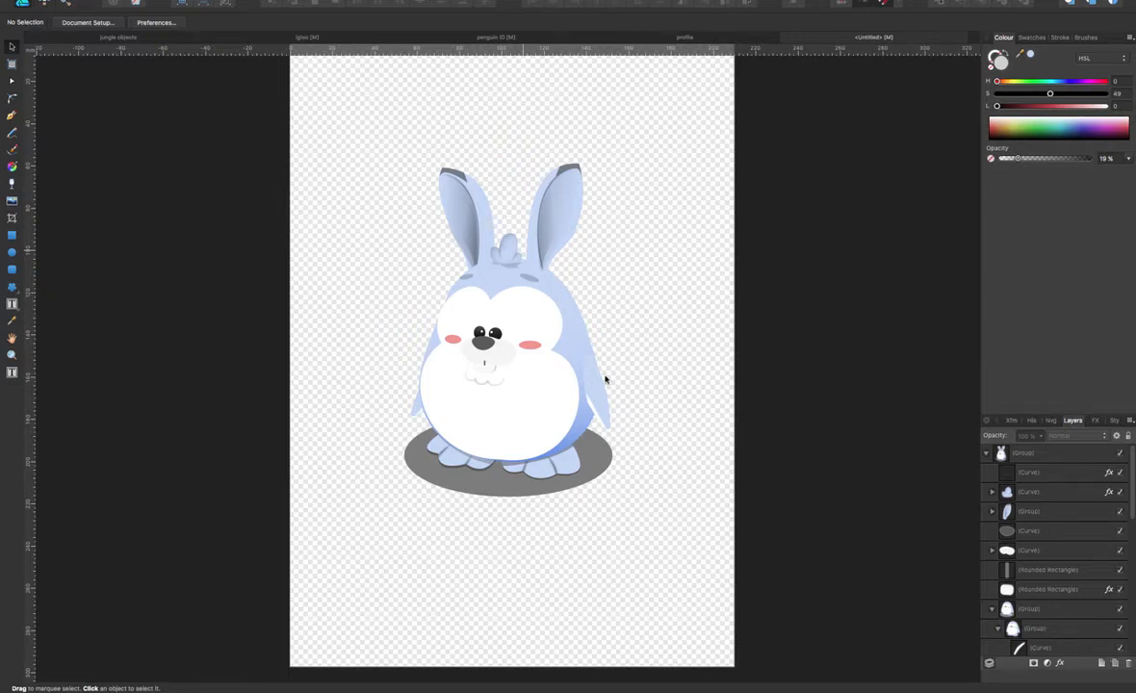
mouse_move(609, 432)
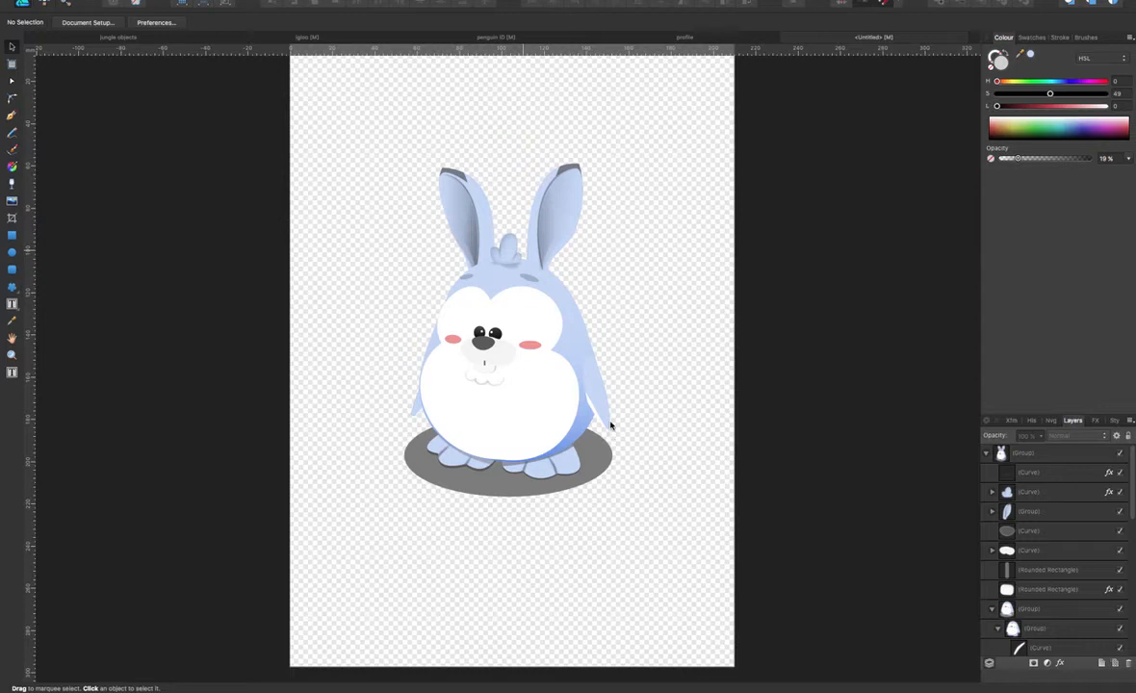
mouse_move(621, 331)
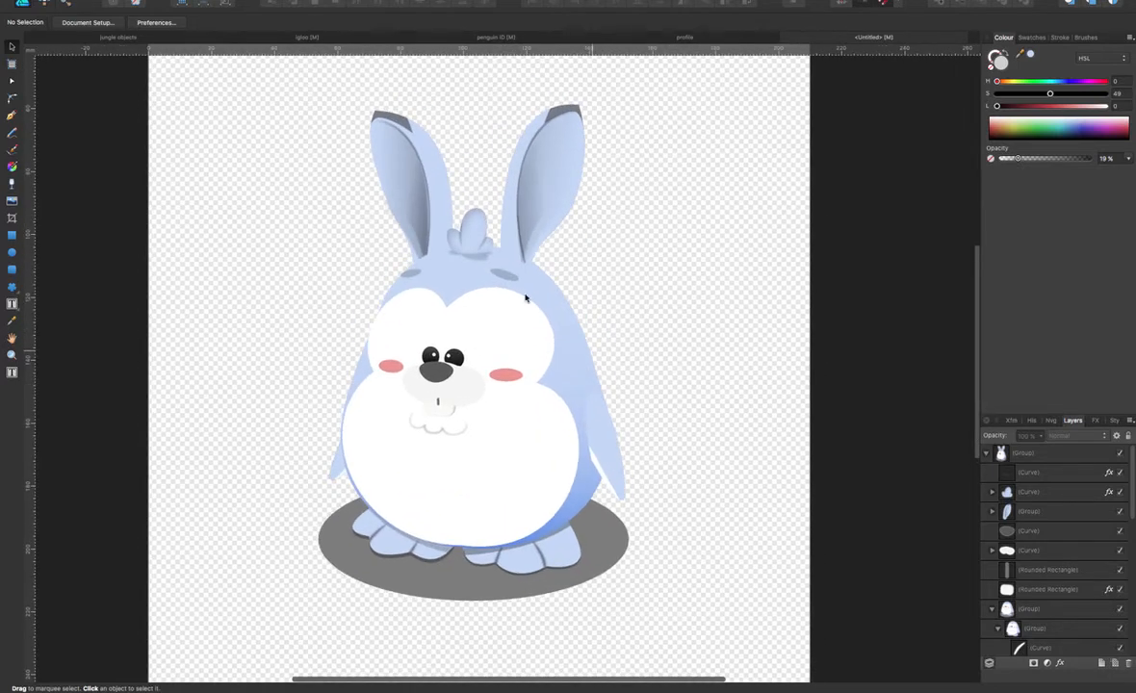
mouse_move(547, 293)
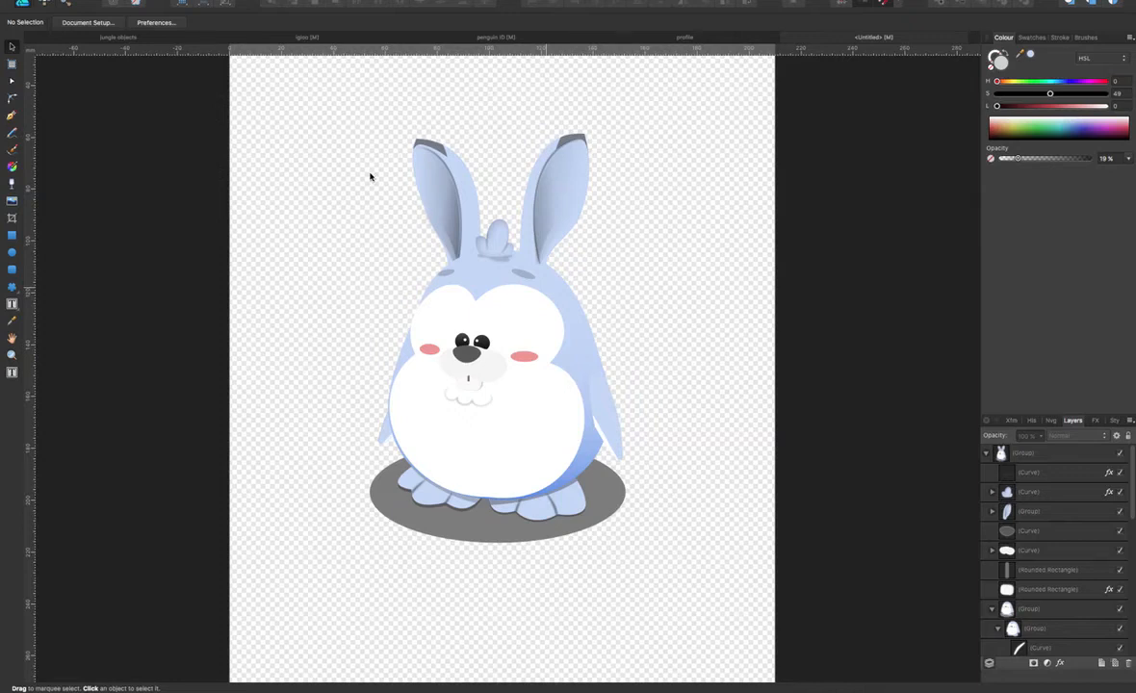
mouse_move(624, 293)
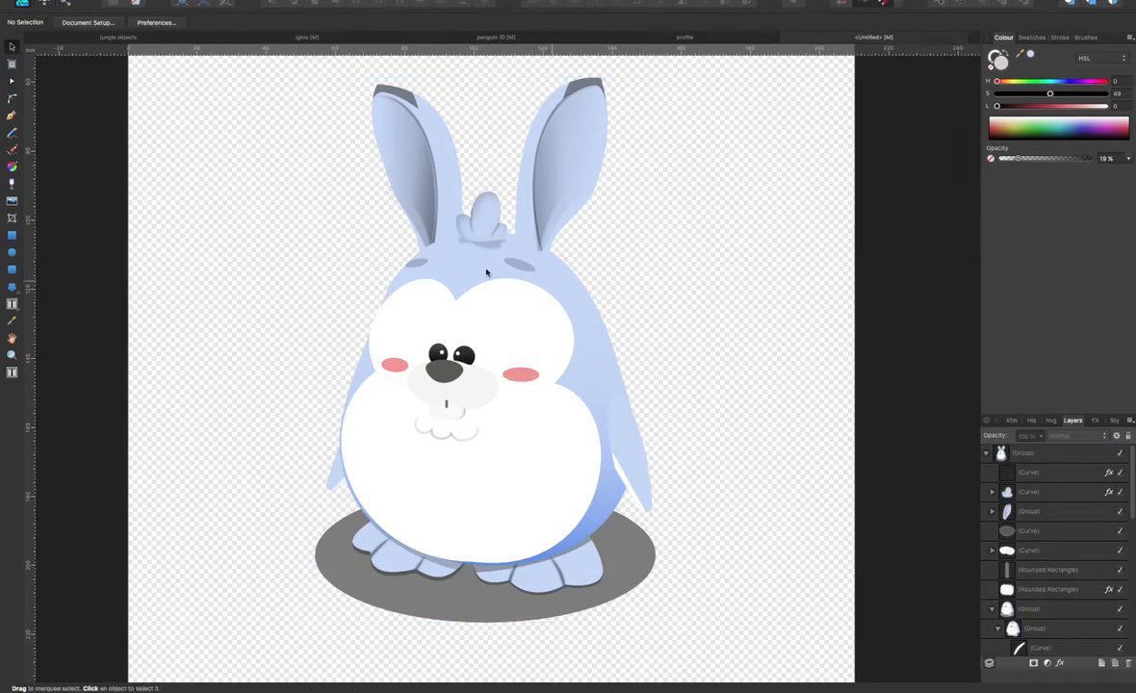
mouse_move(441, 262)
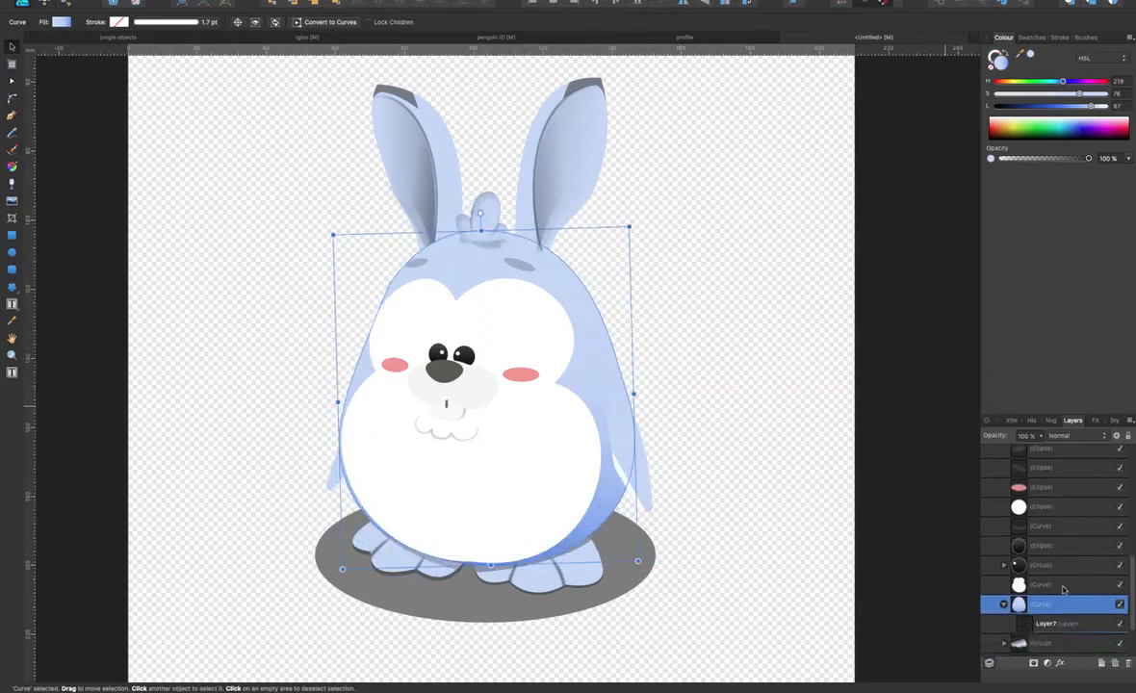
Add a new pixel layer, nest it inside the body shape and make it the paint target
click(1044, 624)
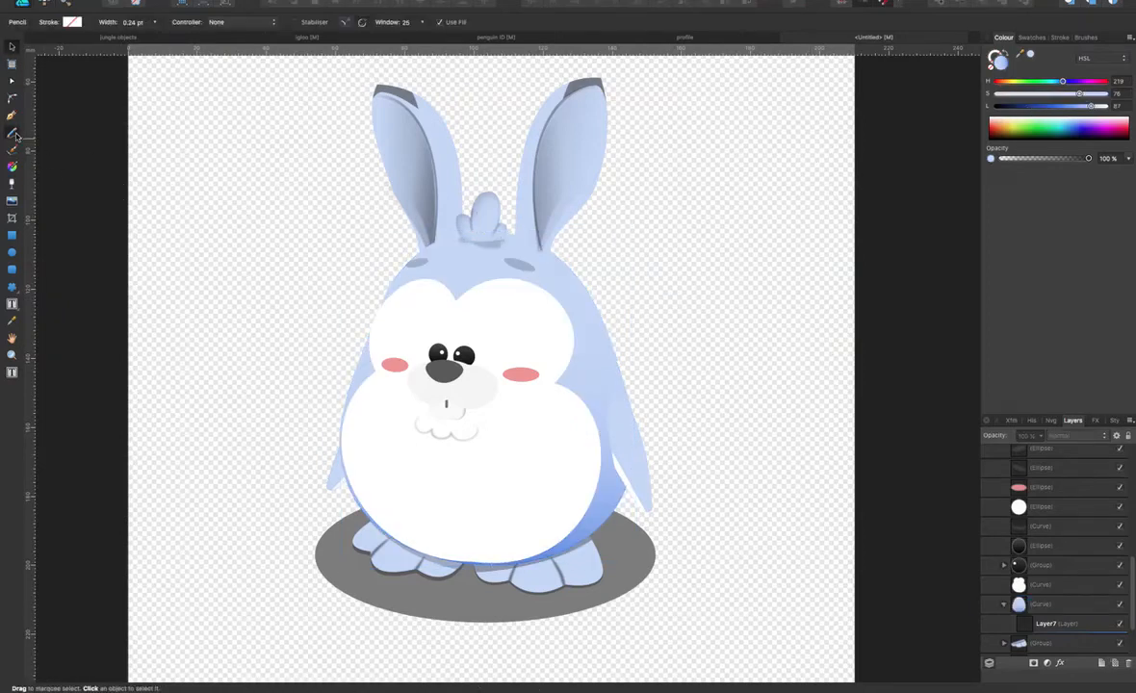
drag(1090, 106, 1009, 106)
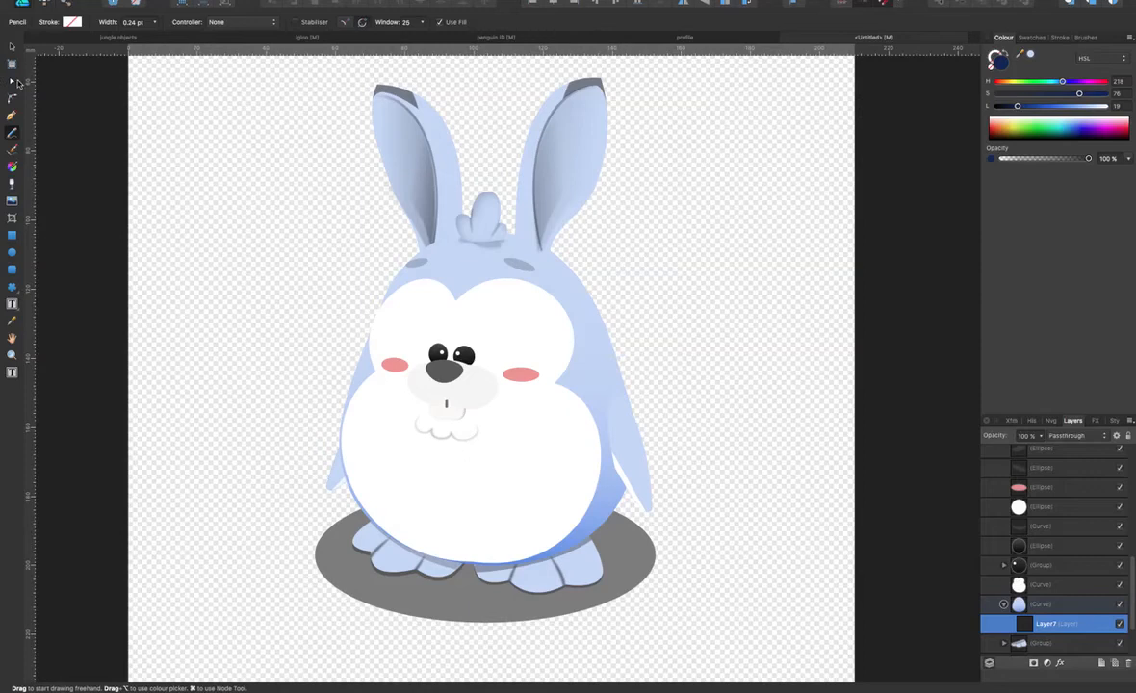
click(12, 47)
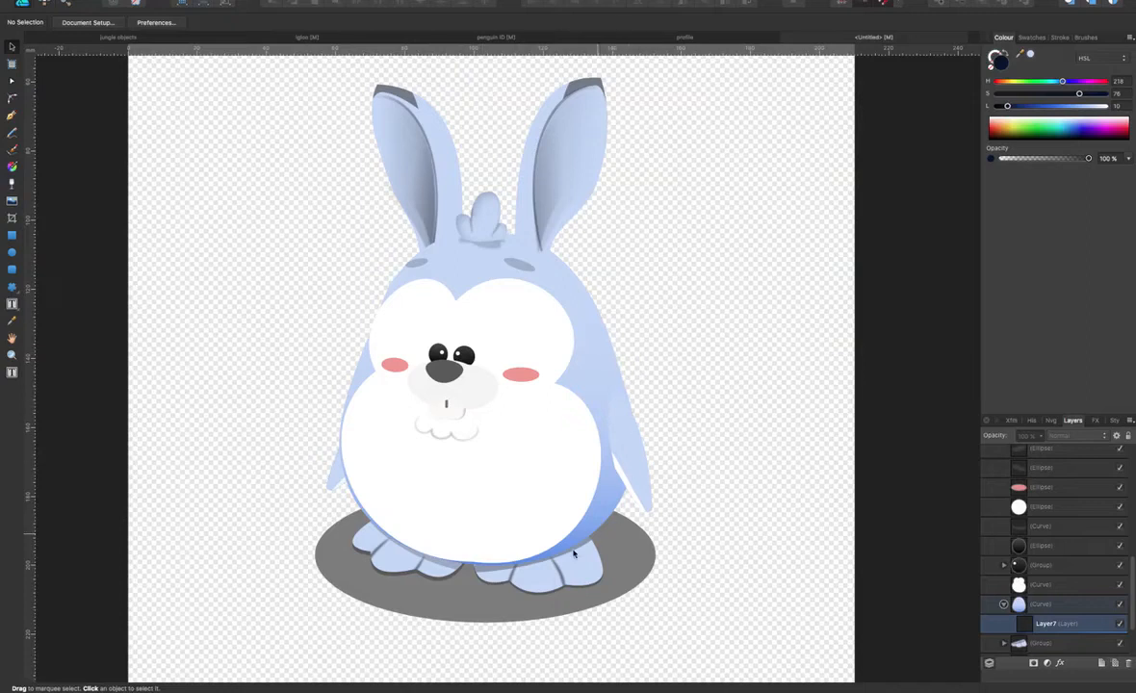
mouse_move(508, 408)
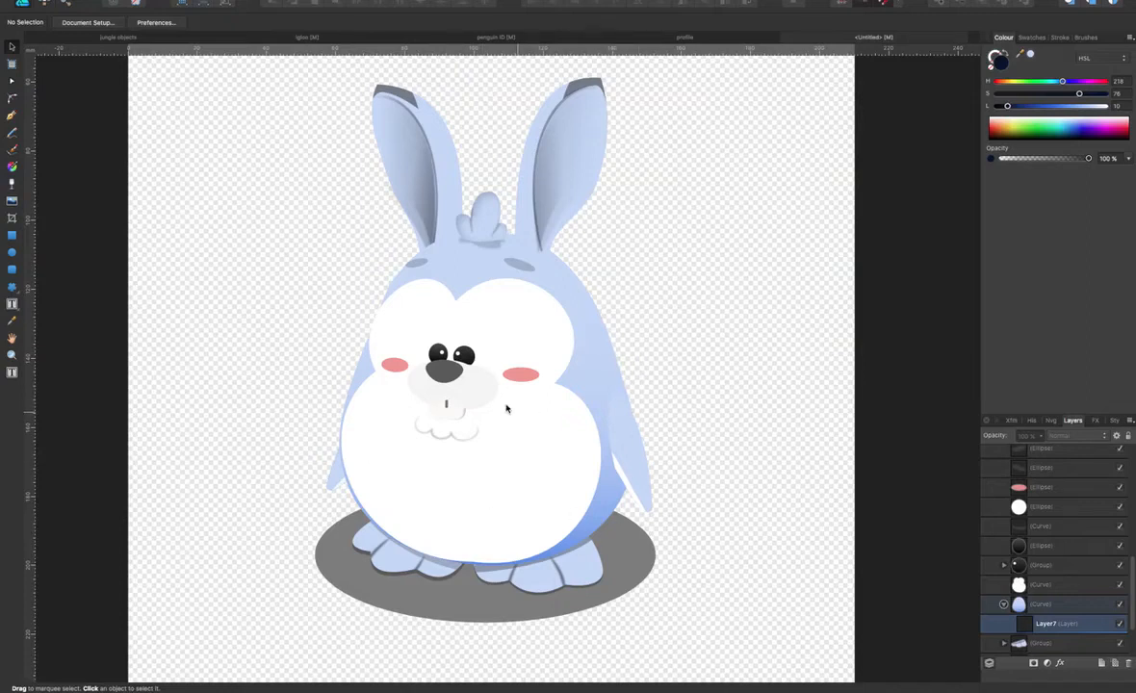
mouse_move(590, 324)
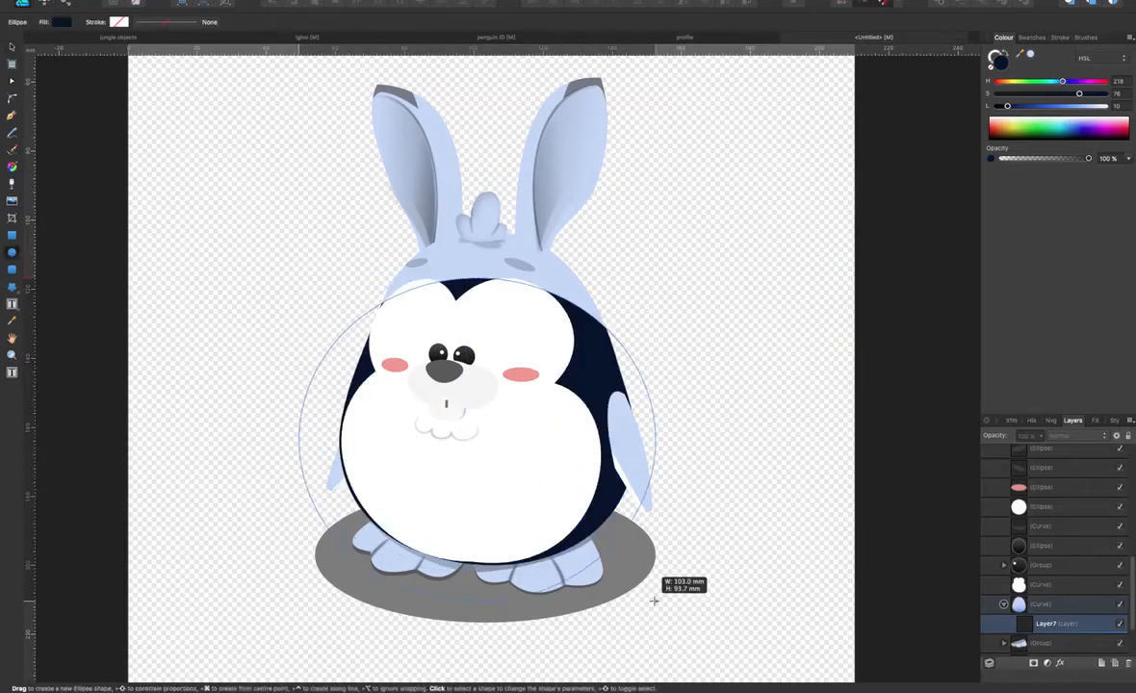
Draw a dark ellipse over the belly, reshape it up toward the eyes and lighten its colour
click(197, 250)
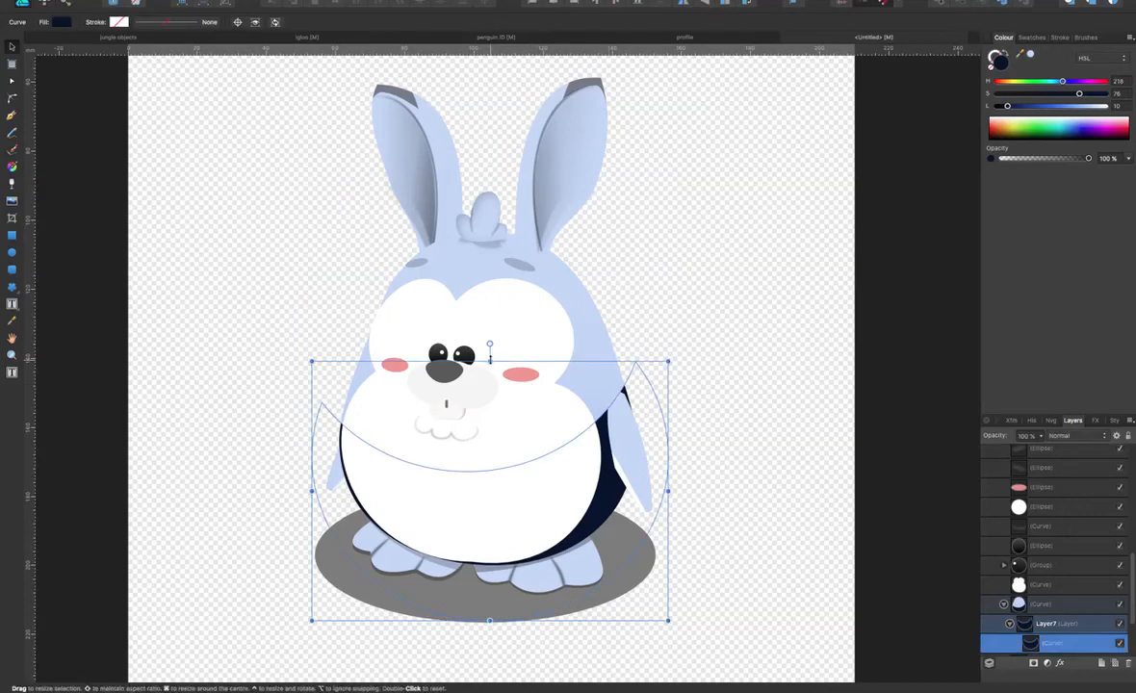
drag(489, 345, 489, 301)
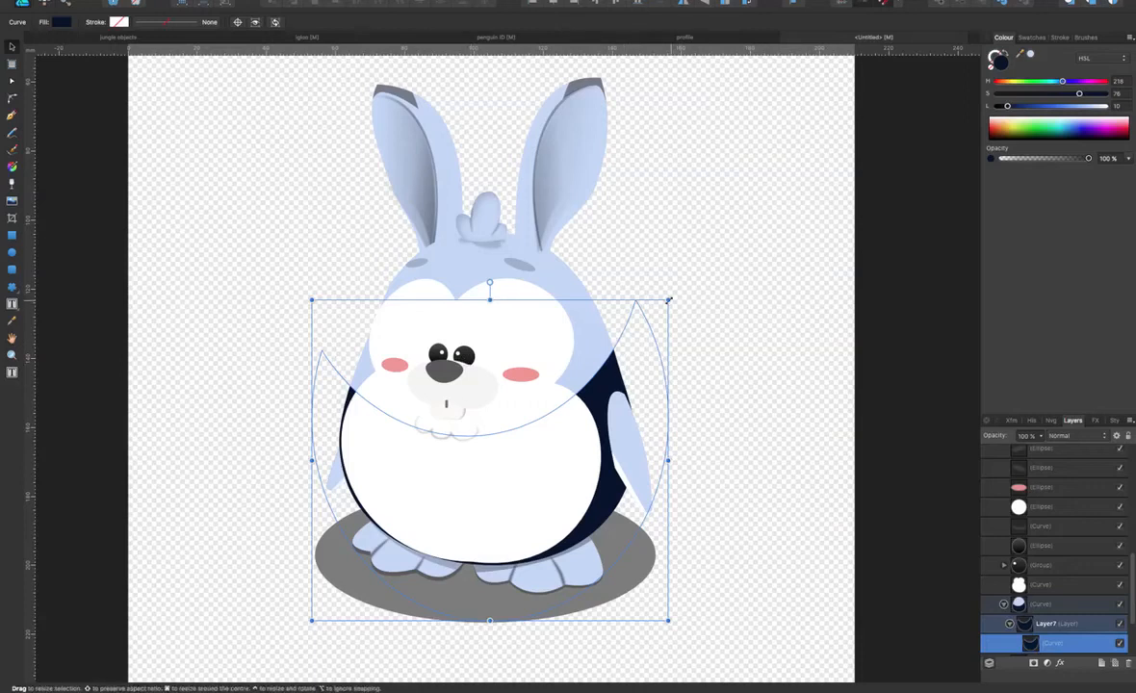
drag(670, 459, 651, 458)
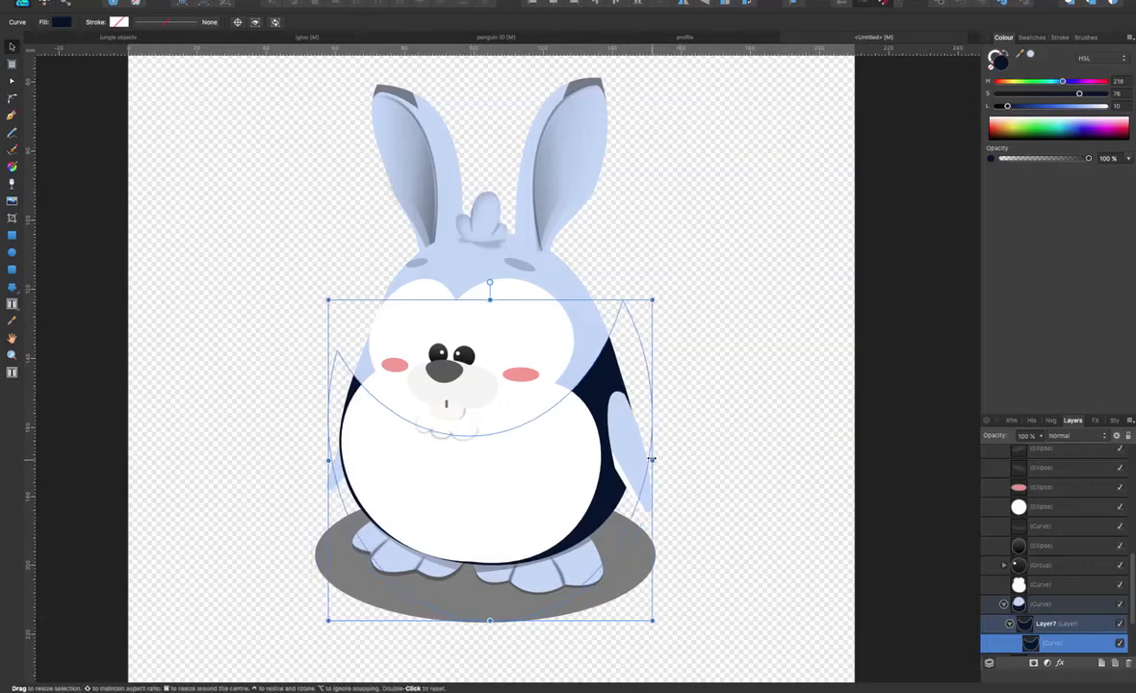
drag(1078, 106, 1009, 106)
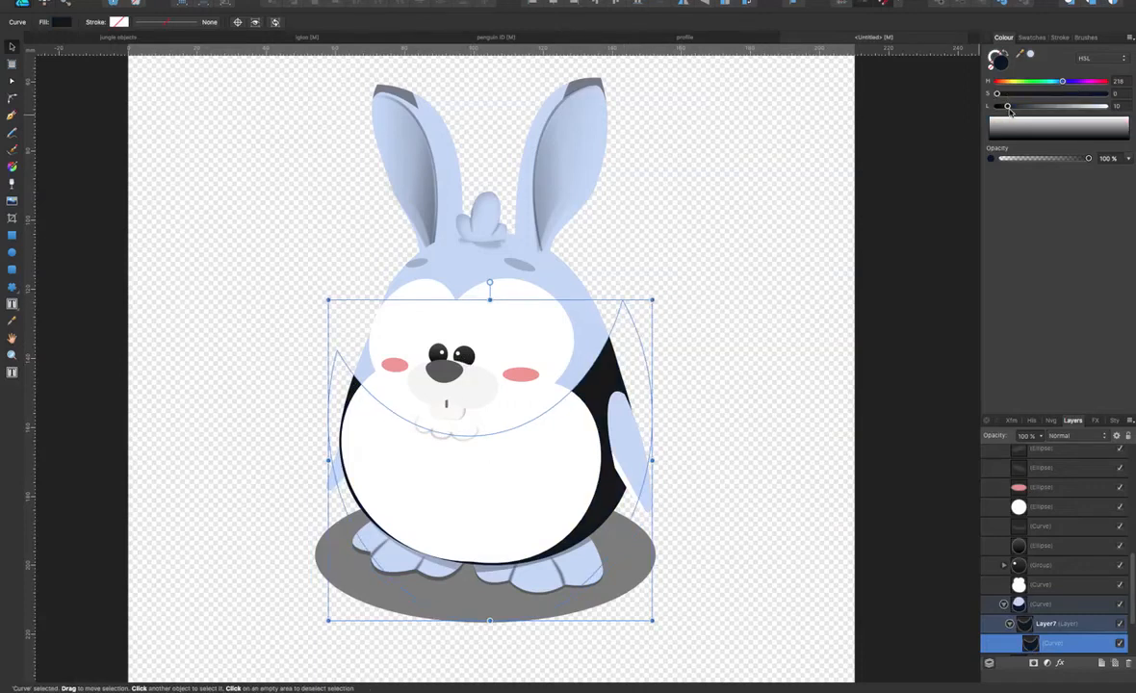
drag(1090, 158, 1032, 157)
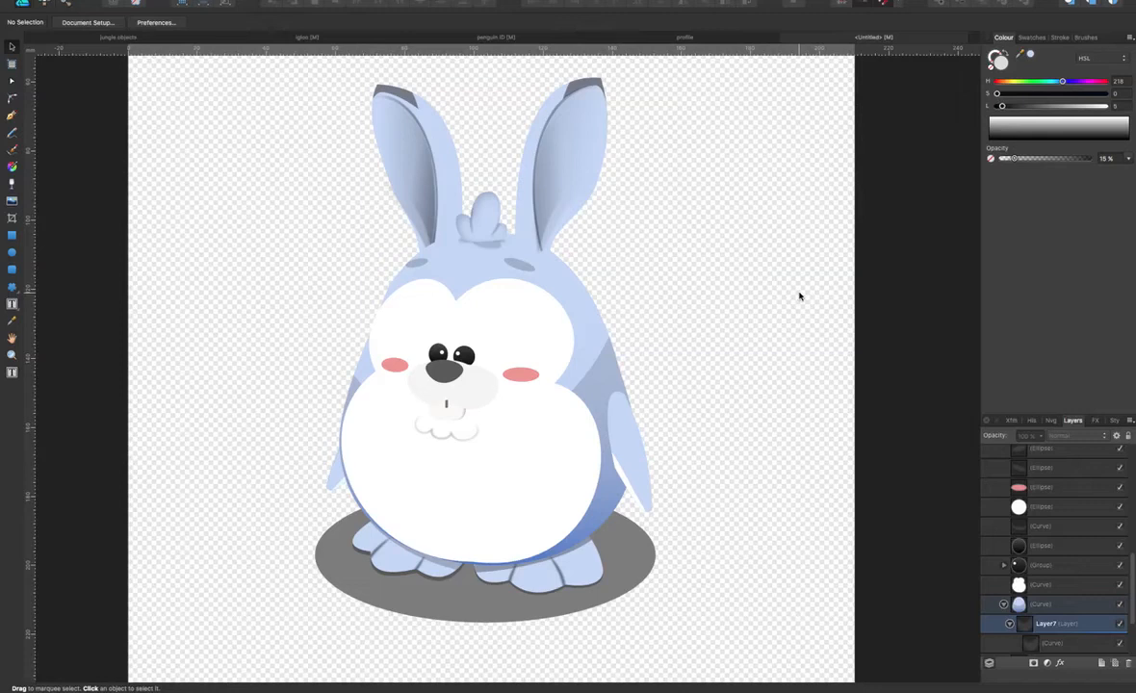
mouse_move(624, 383)
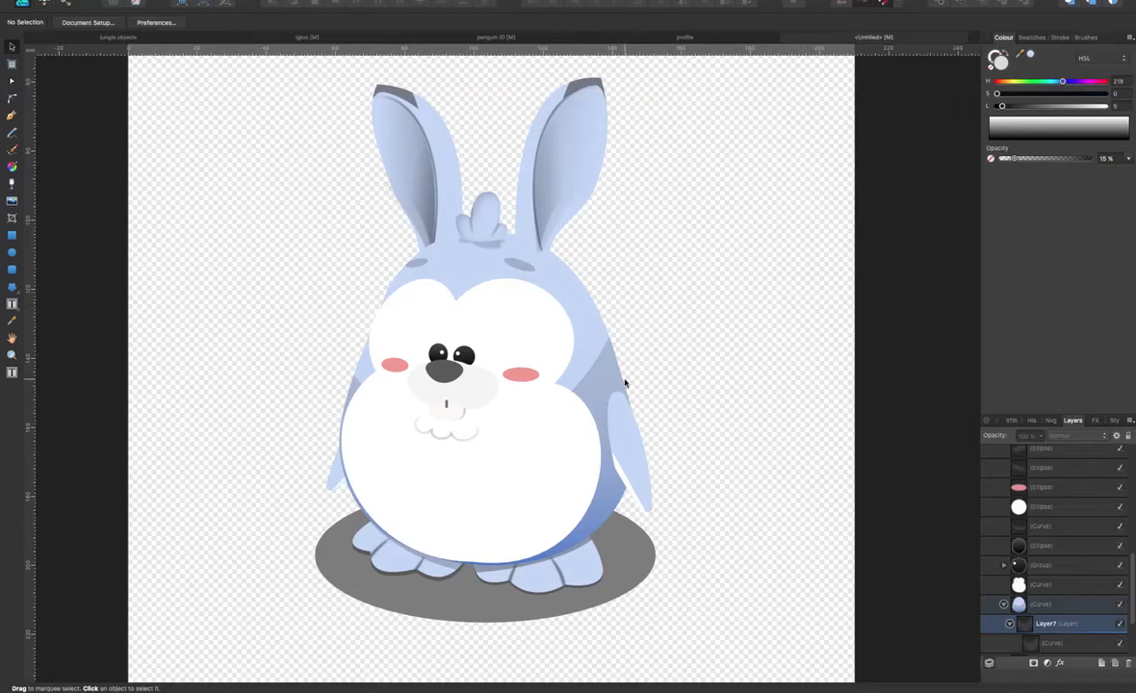
mouse_move(650, 351)
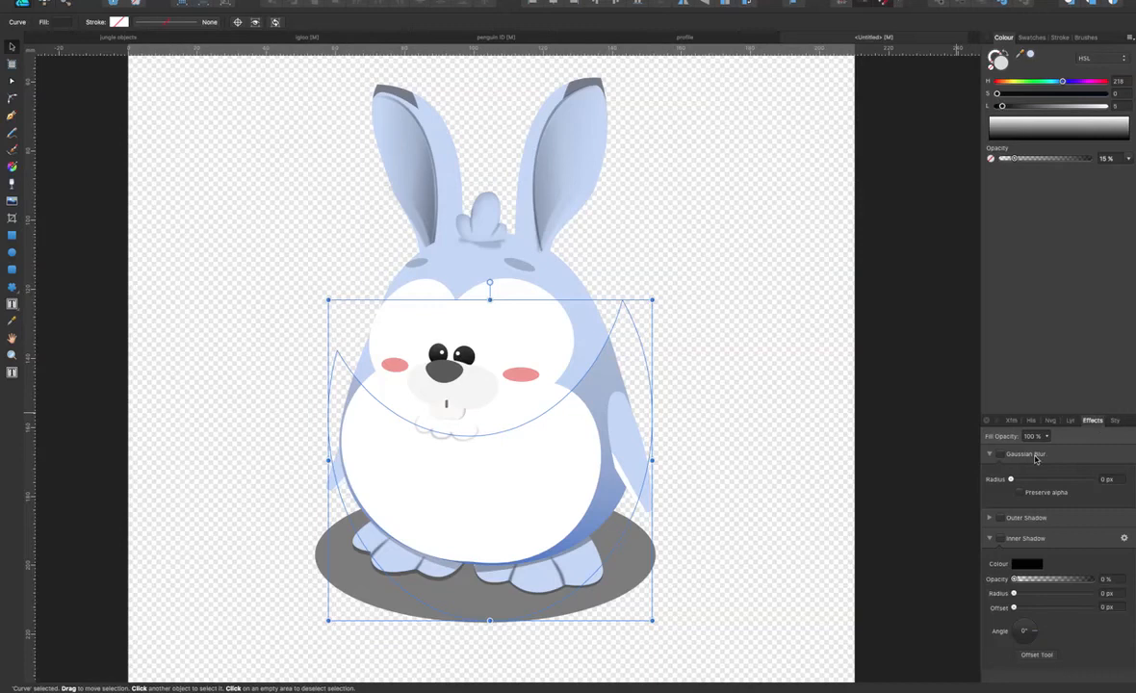
mouse_move(1013, 488)
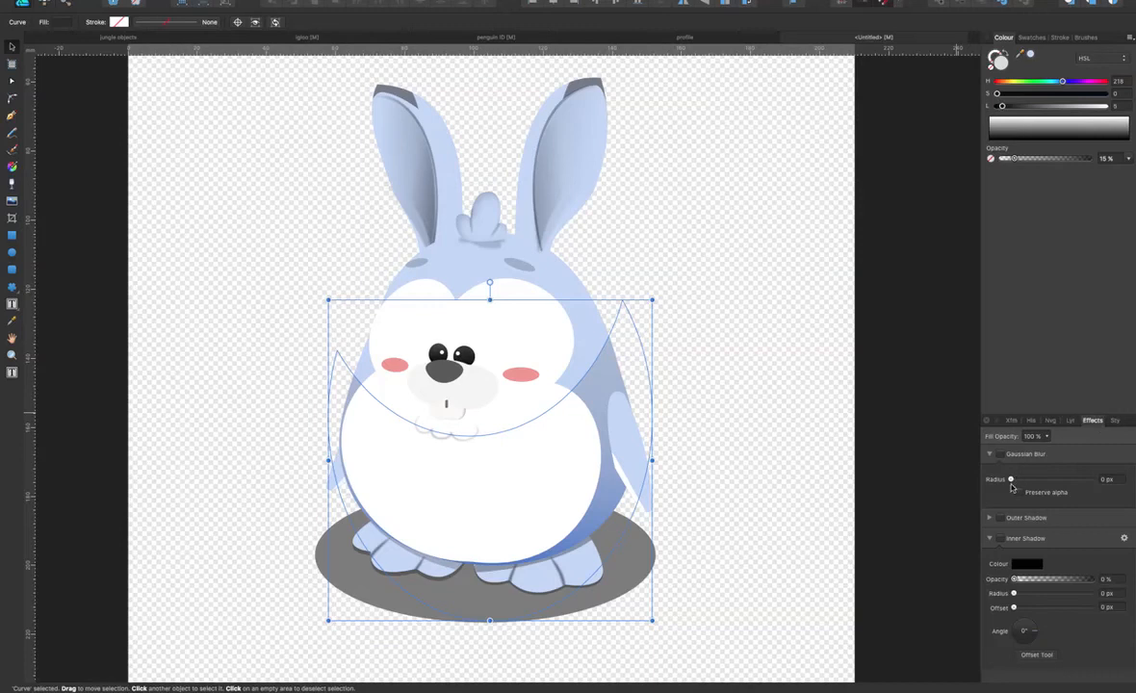
Lower the belly overlay's opacity and raise its Gaussian Blur radius so it blends in
drag(1011, 479, 1036, 480)
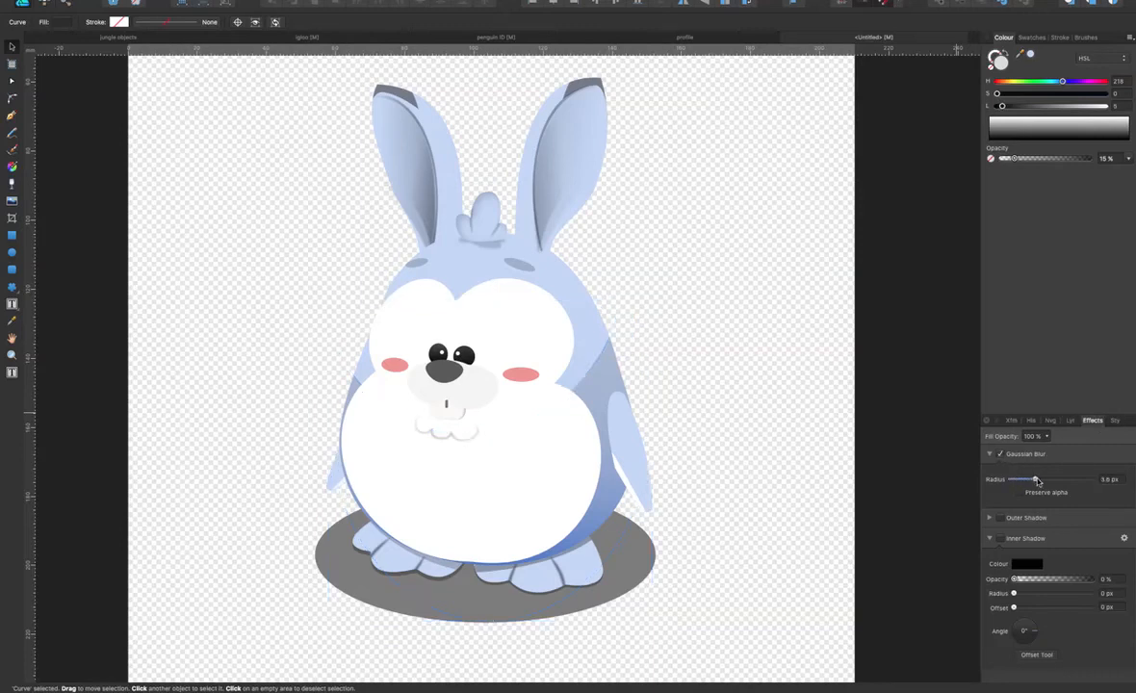
drag(1036, 479, 1060, 479)
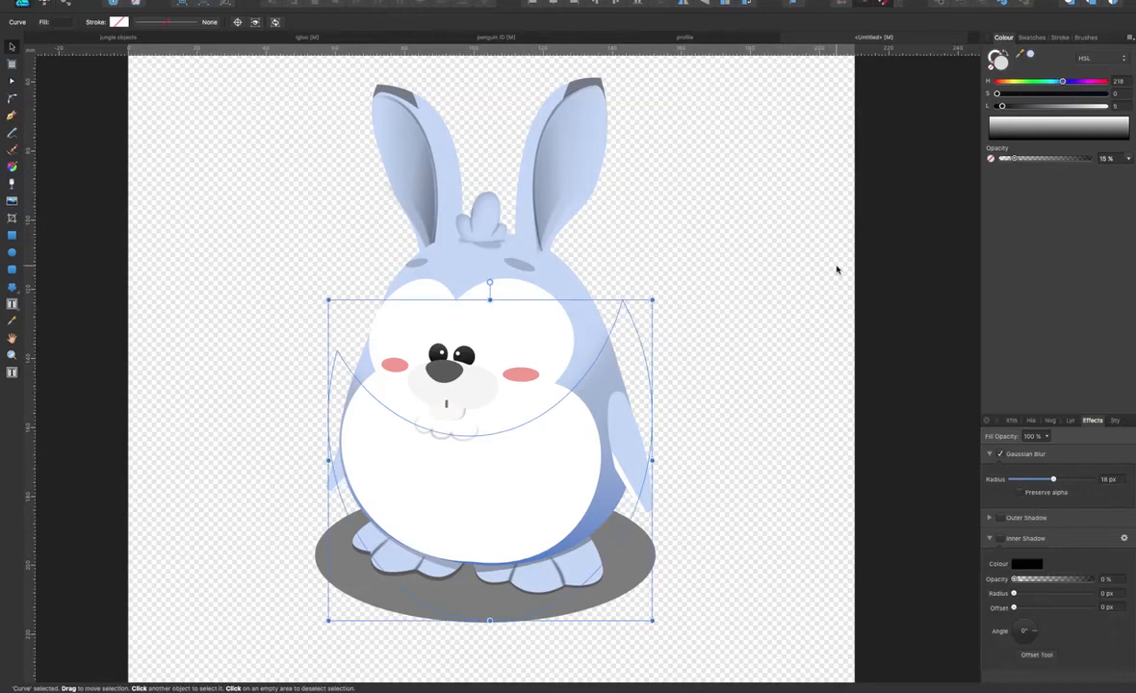
drag(1007, 157, 1027, 158)
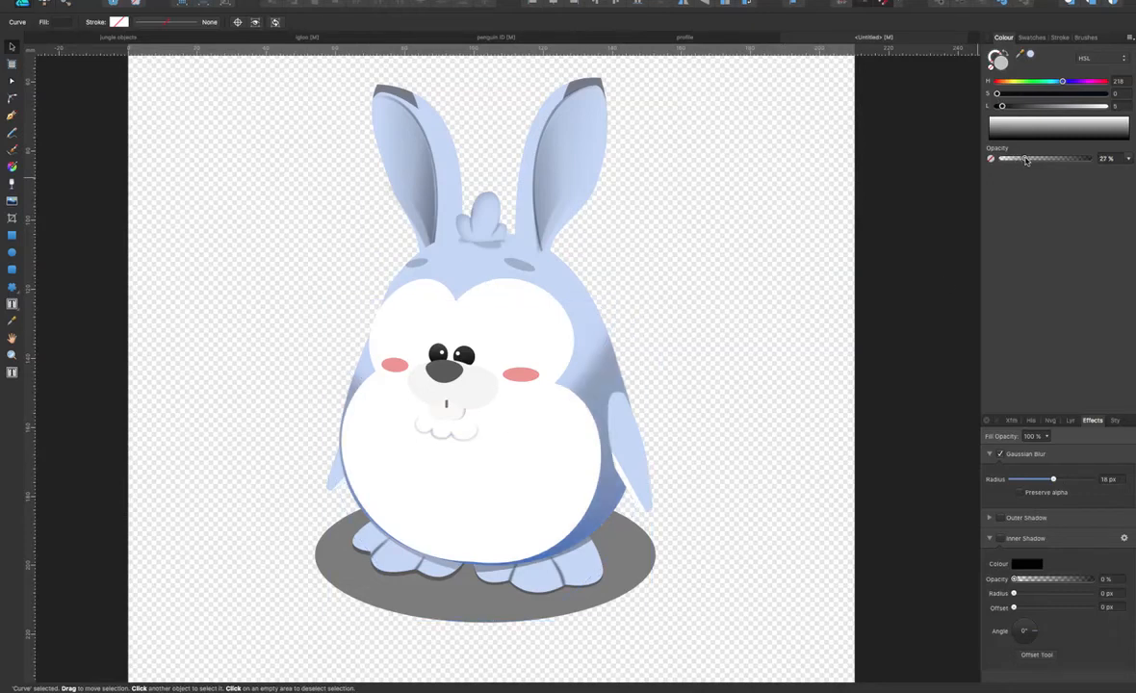
drag(1052, 479, 1059, 480)
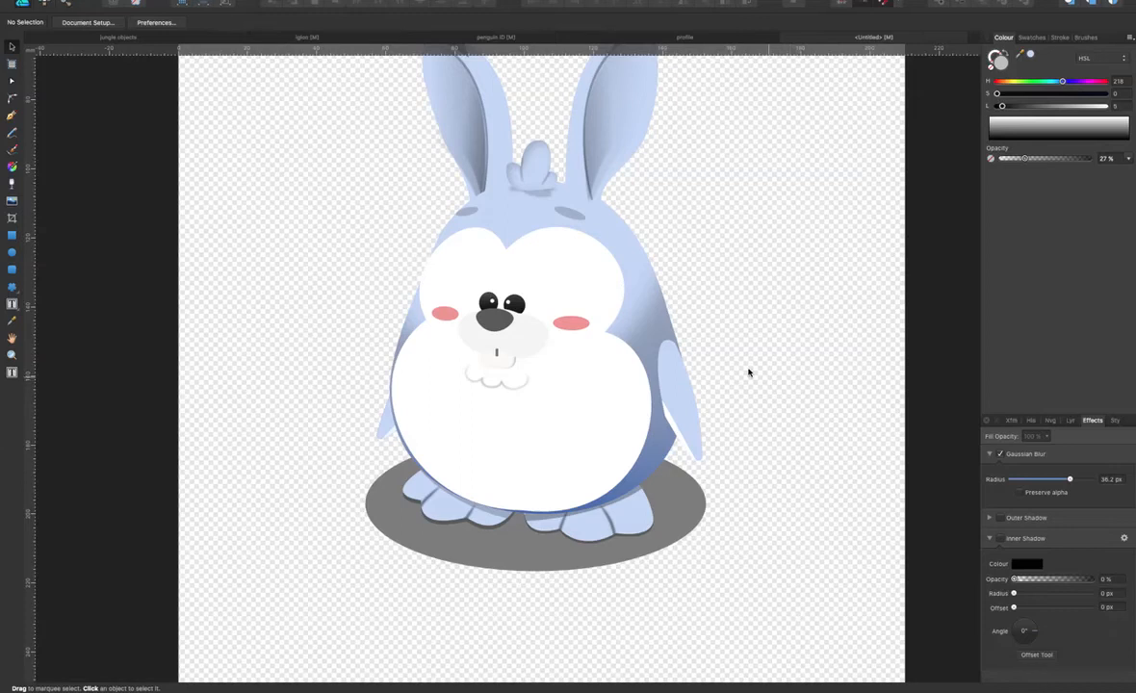
Select the blue body and darken its edge with an Inner Shadow effect
click(529, 337)
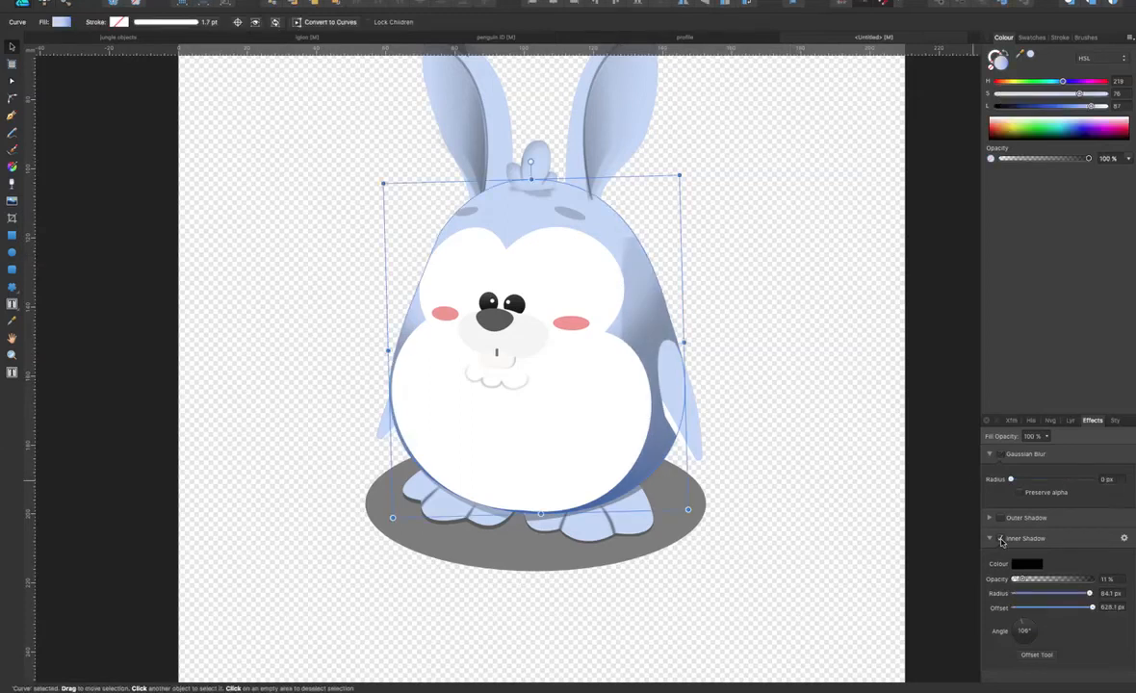
drag(1017, 577, 1067, 578)
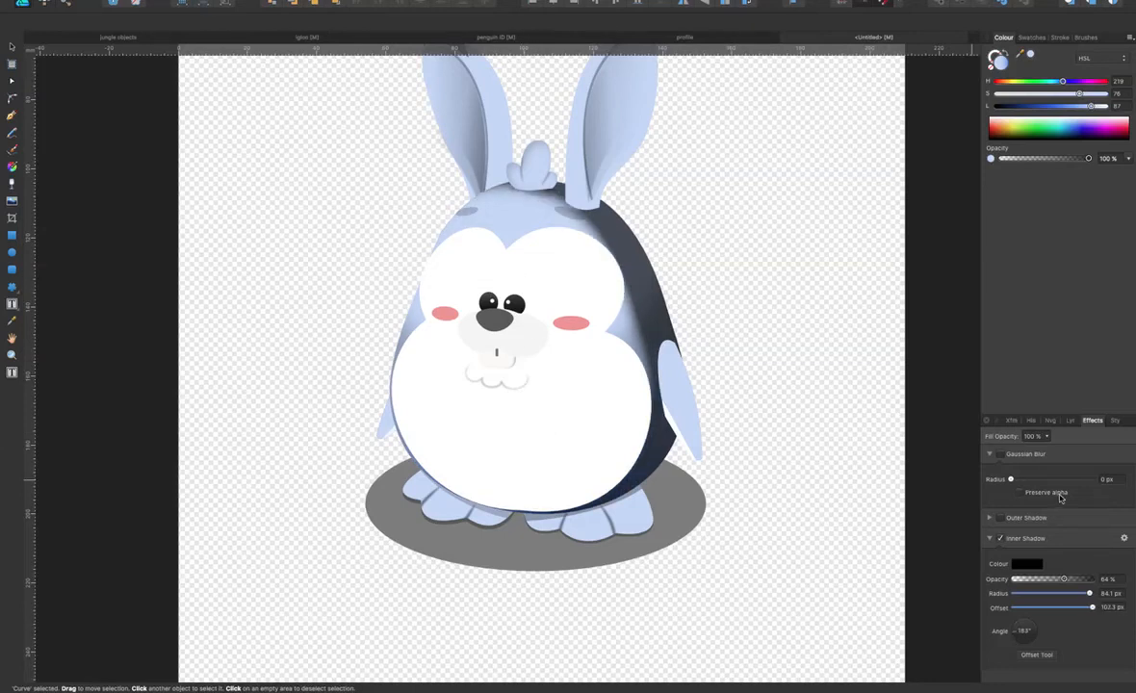
drag(1088, 578, 1071, 577)
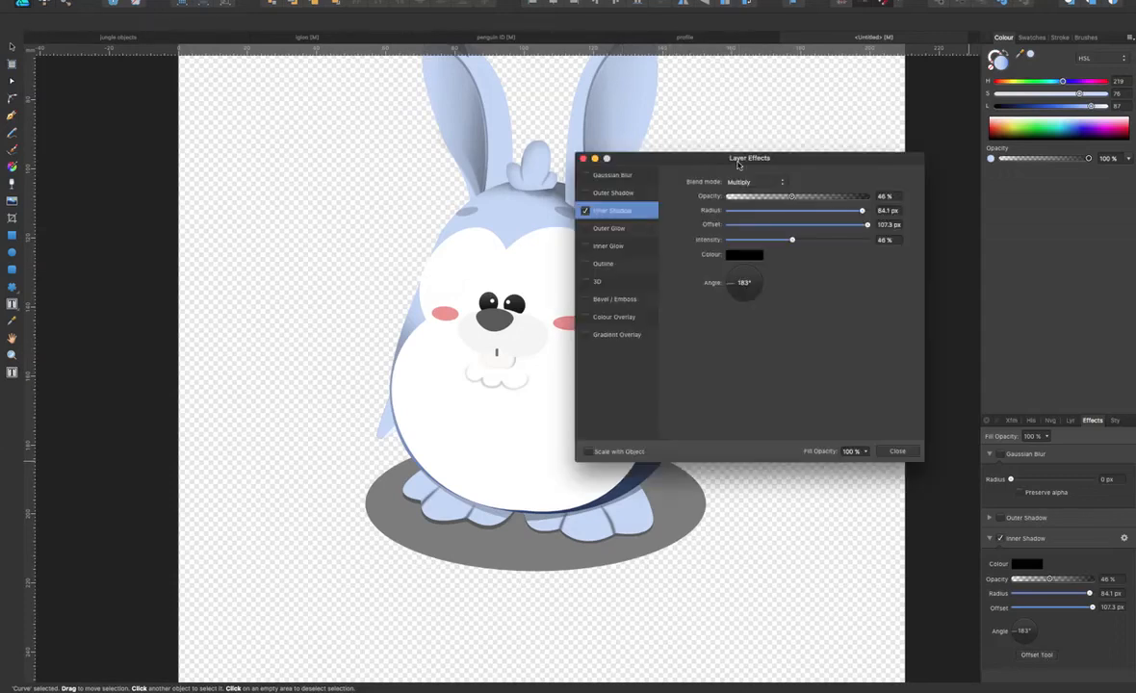
Tune the inner shadow: intensity 0%, adjusted spread and offset, opacity 47%
drag(749, 158, 867, 138)
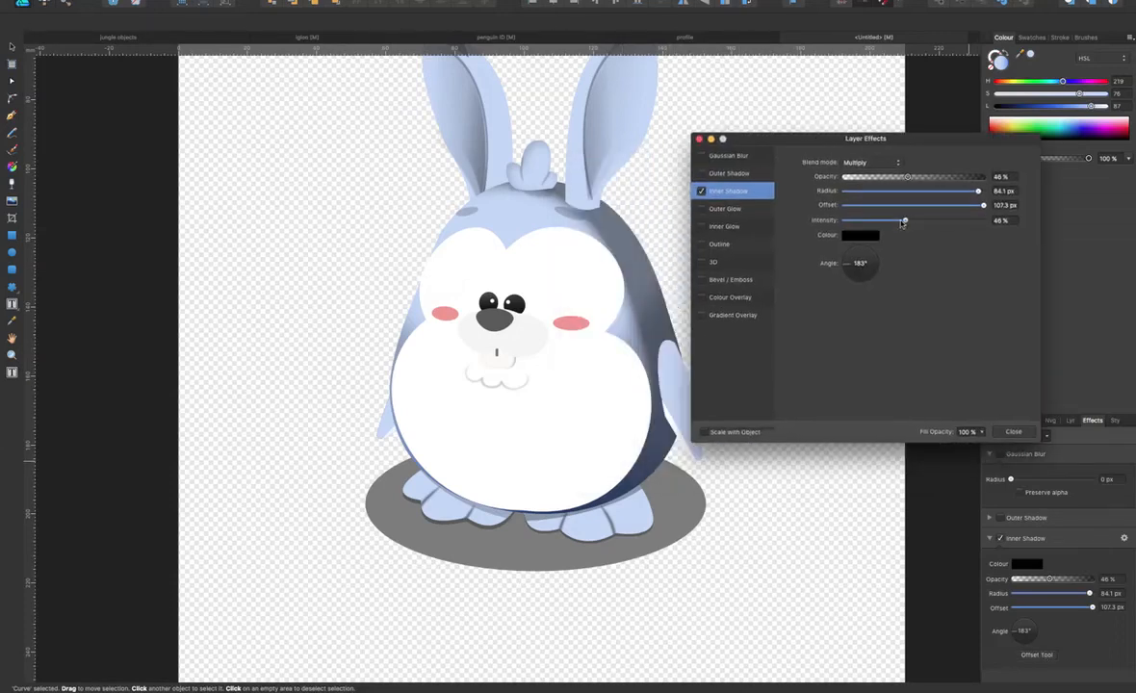
drag(903, 220, 853, 220)
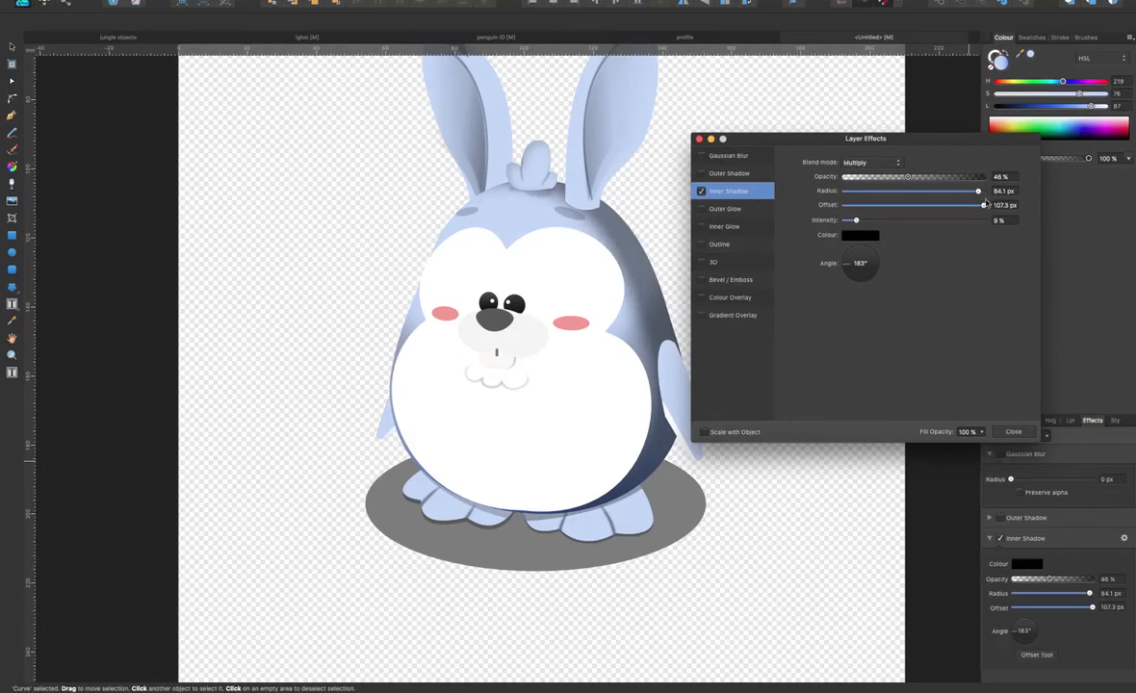
drag(982, 204, 966, 205)
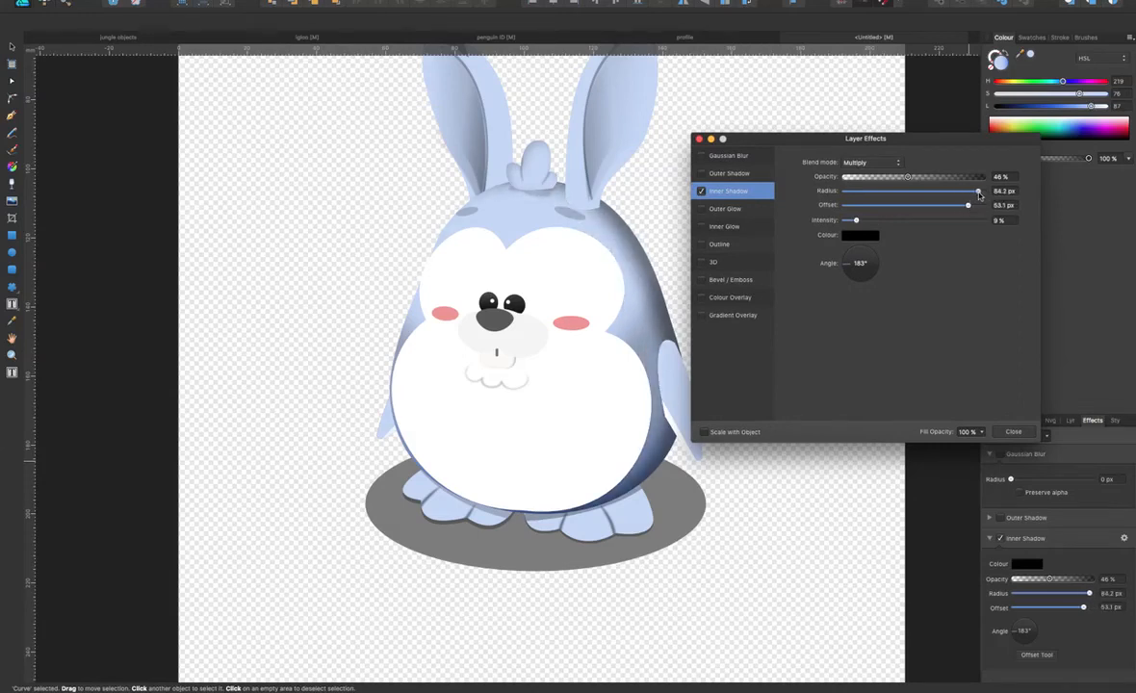
drag(967, 204, 972, 204)
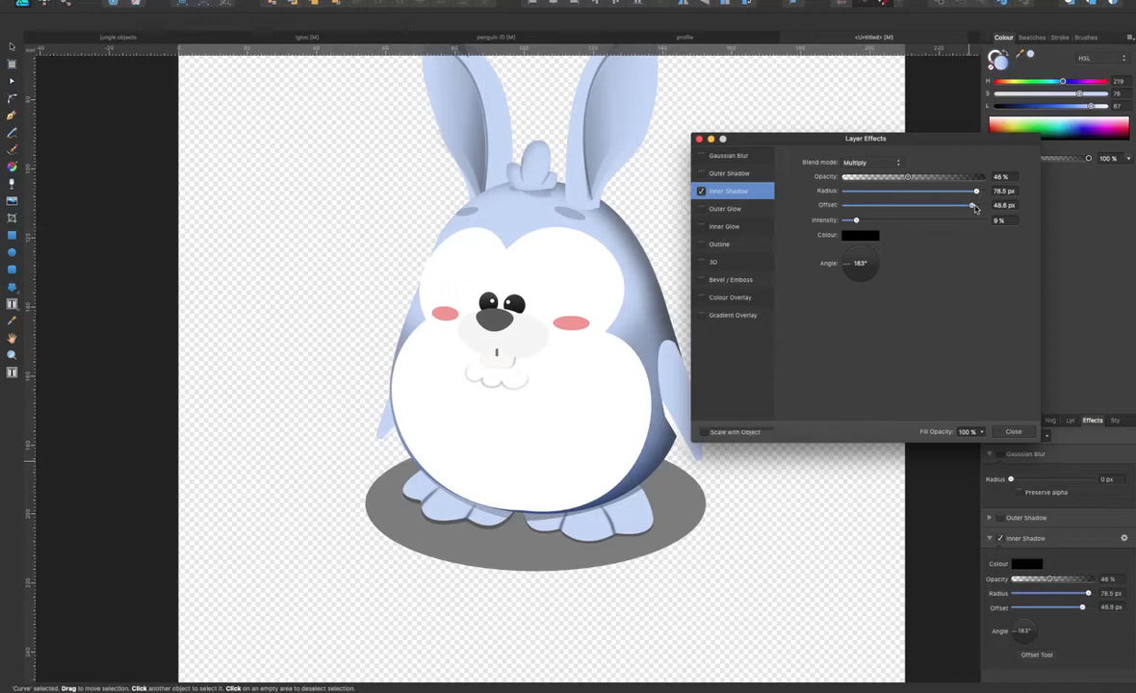
drag(973, 204, 973, 204)
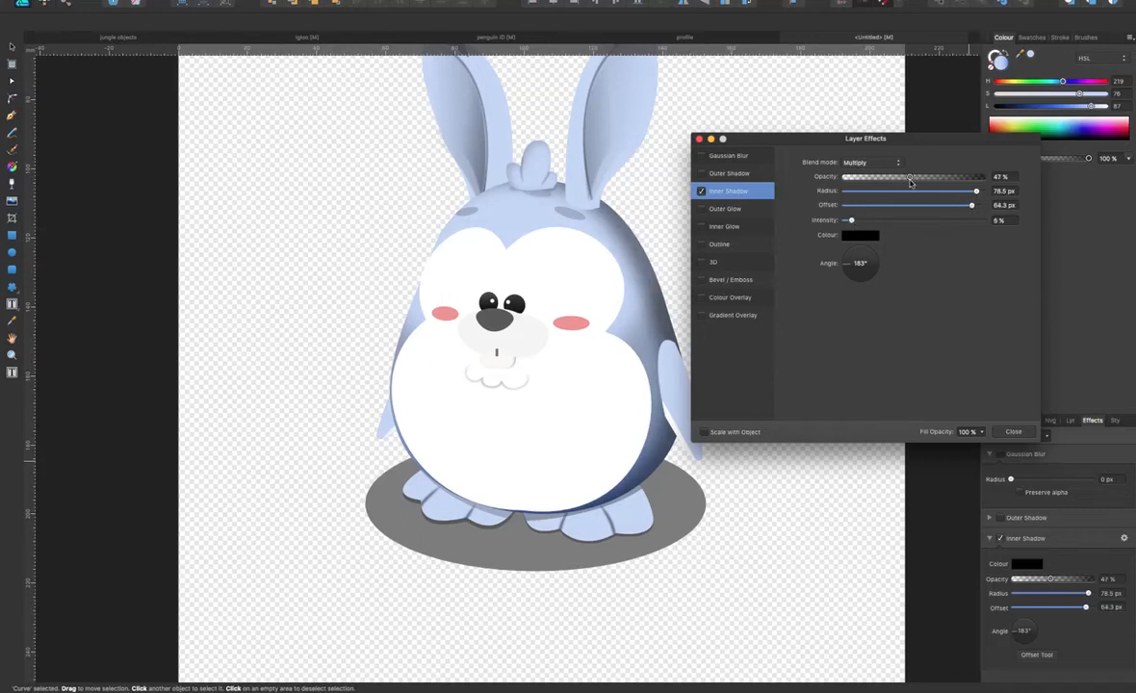
drag(909, 177, 902, 177)
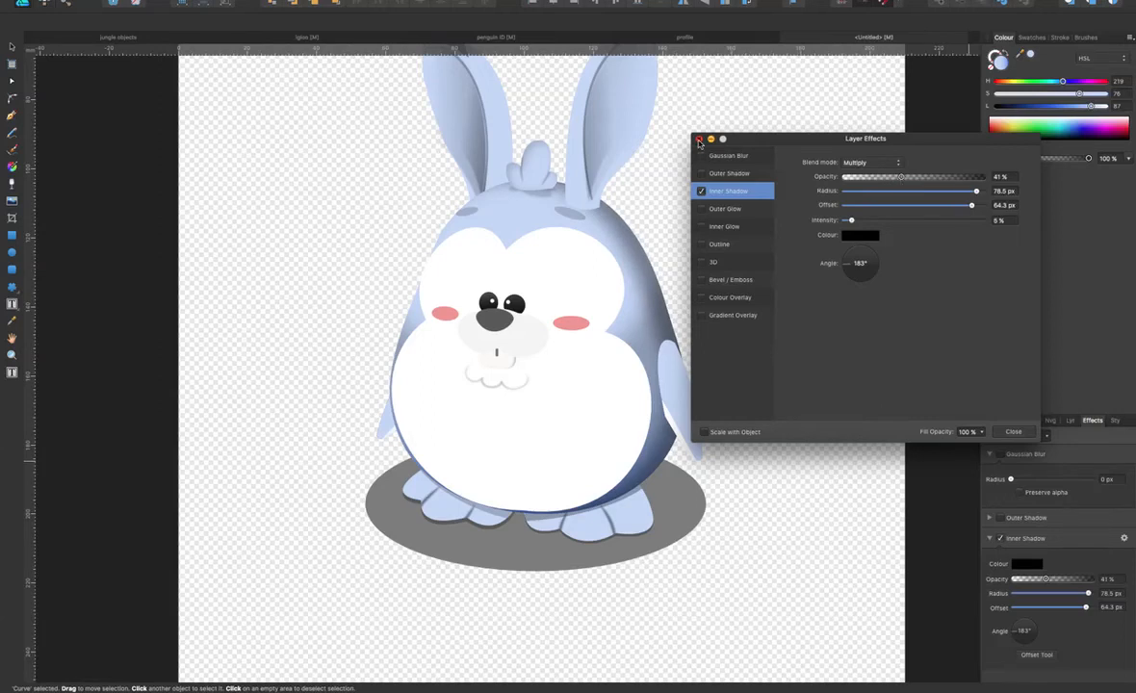
click(701, 142)
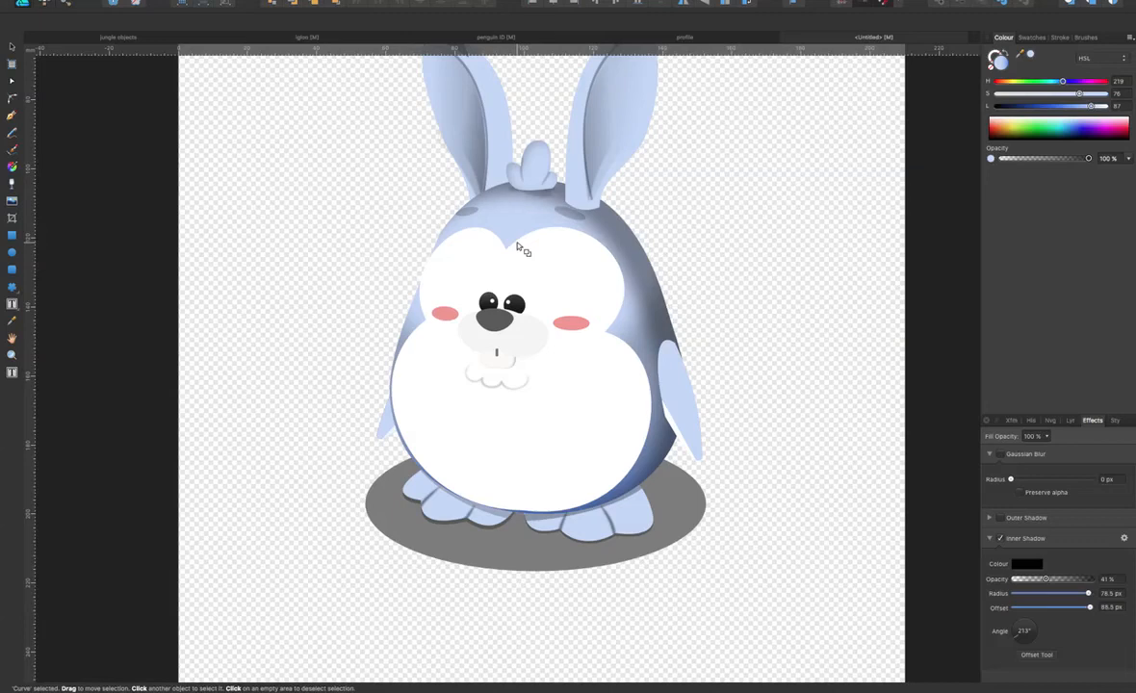
Rotate the inner shadow's angle so it falls from a new direction
drag(1090, 593, 1082, 593)
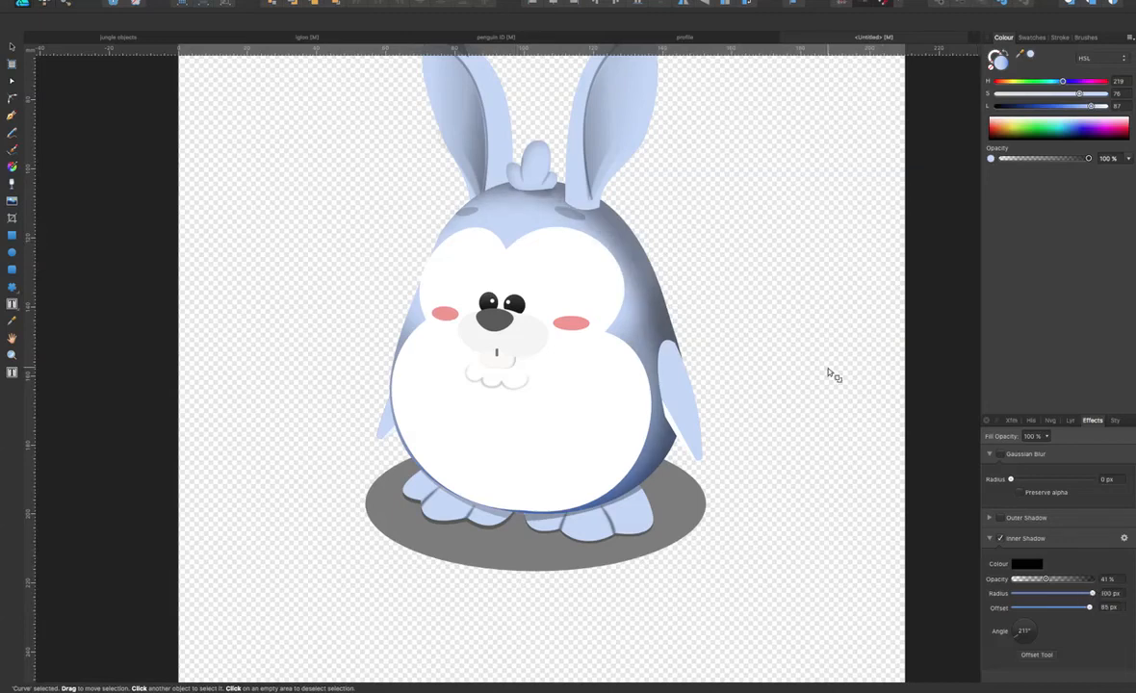
click(690, 249)
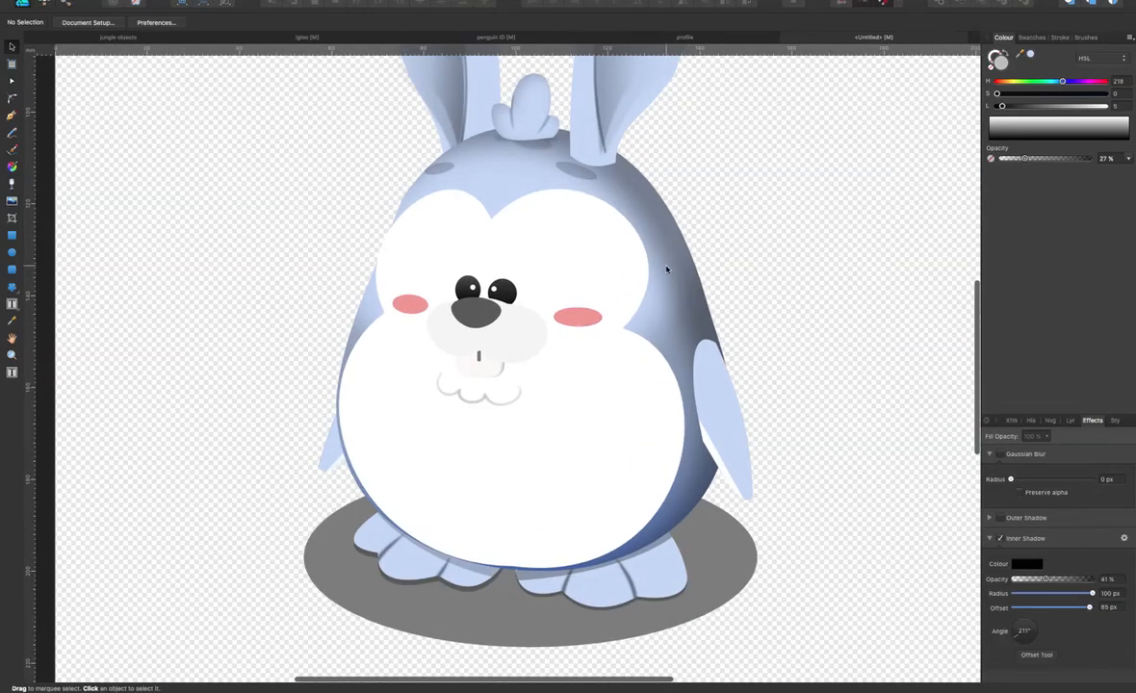
Select the white belly shape to give it a thick black outline
click(510, 385)
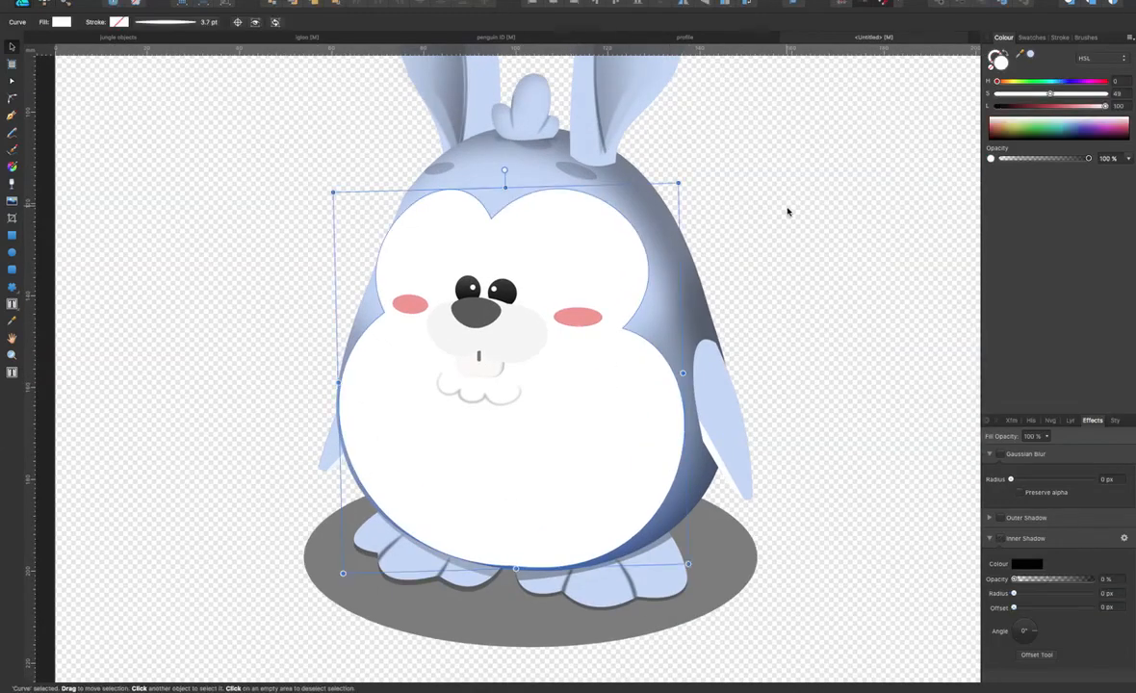
mouse_move(701, 293)
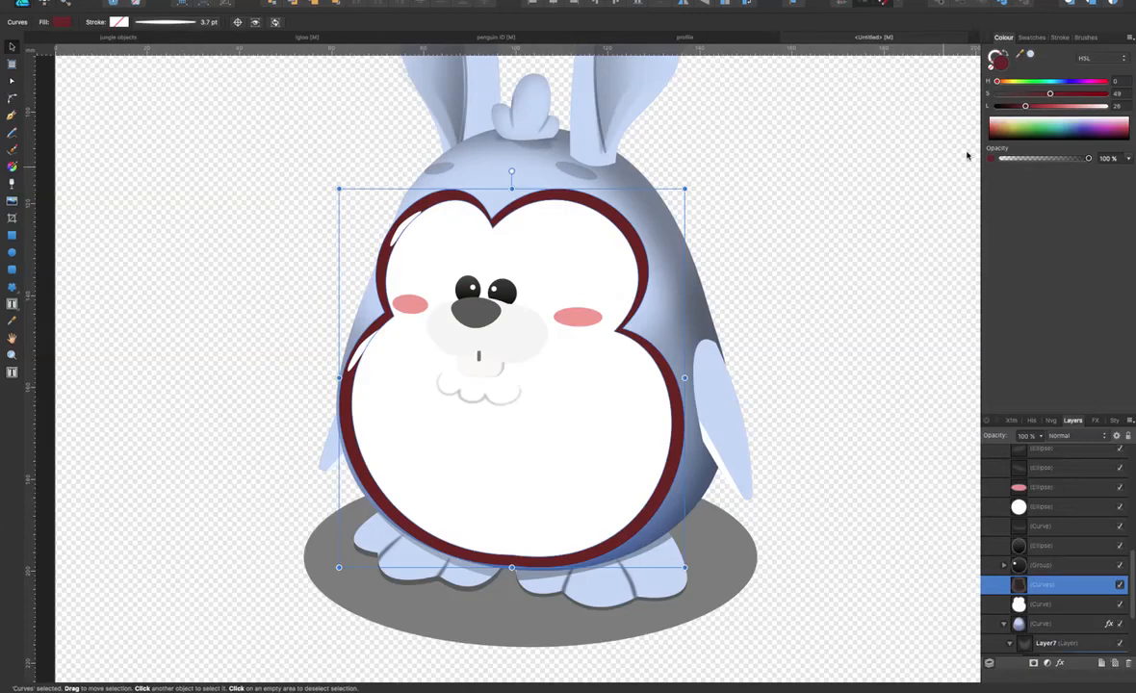
mouse_move(989, 131)
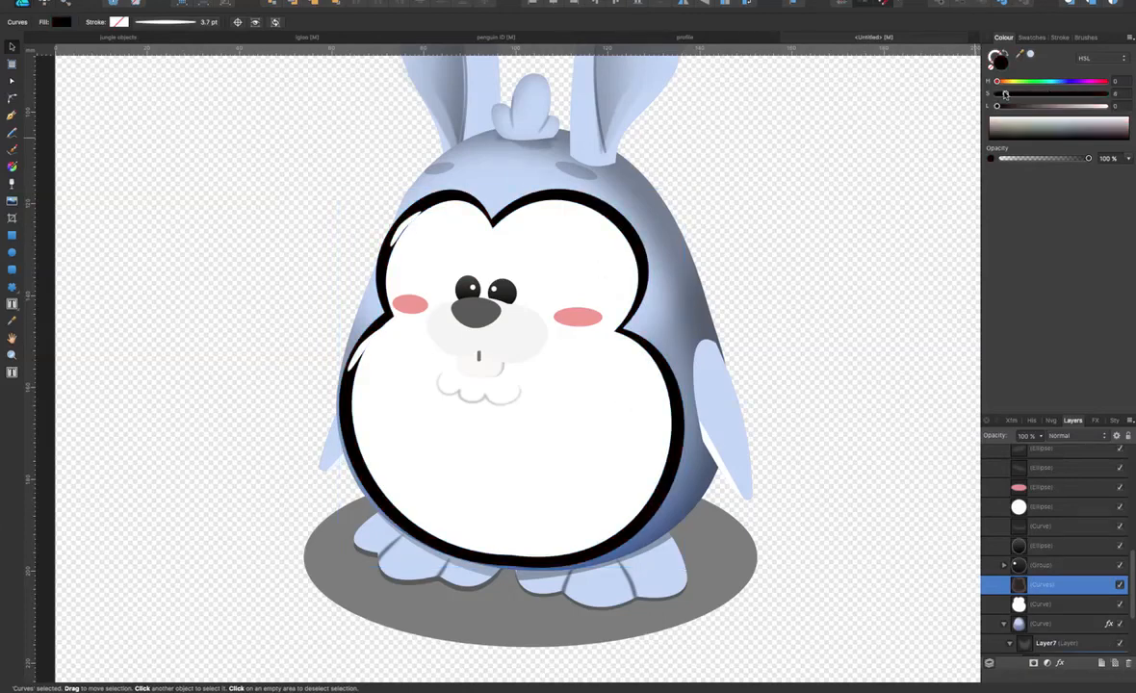
Make the black belly outline faint and soften it with a Gaussian Blur
click(512, 375)
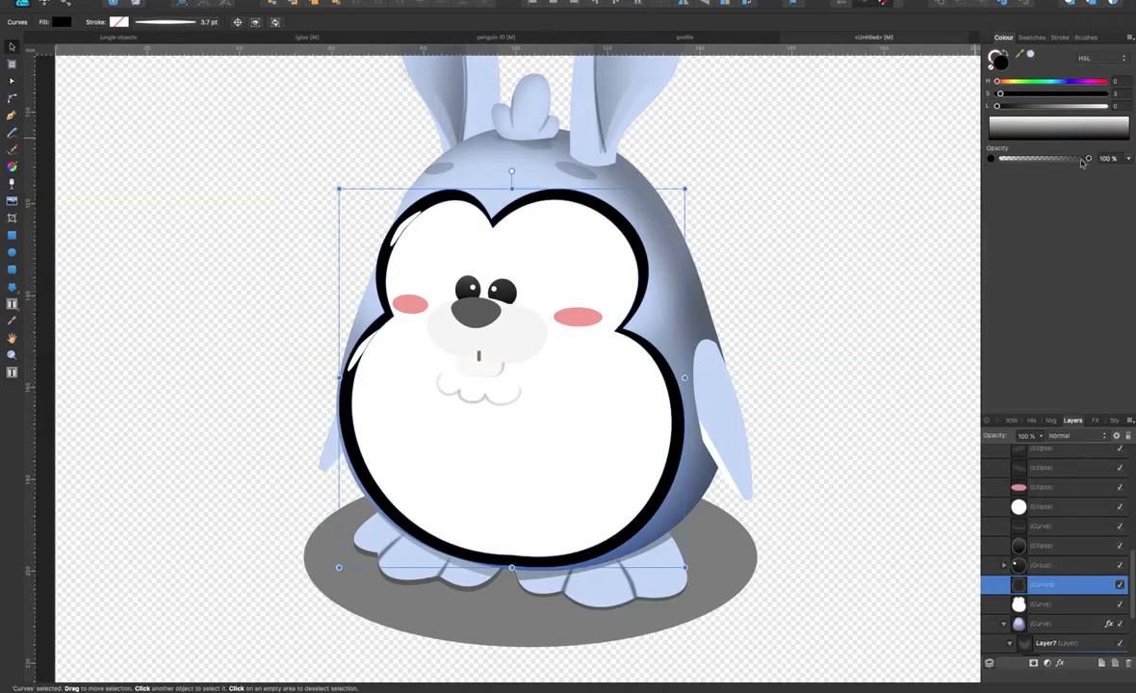
drag(1088, 158, 1030, 158)
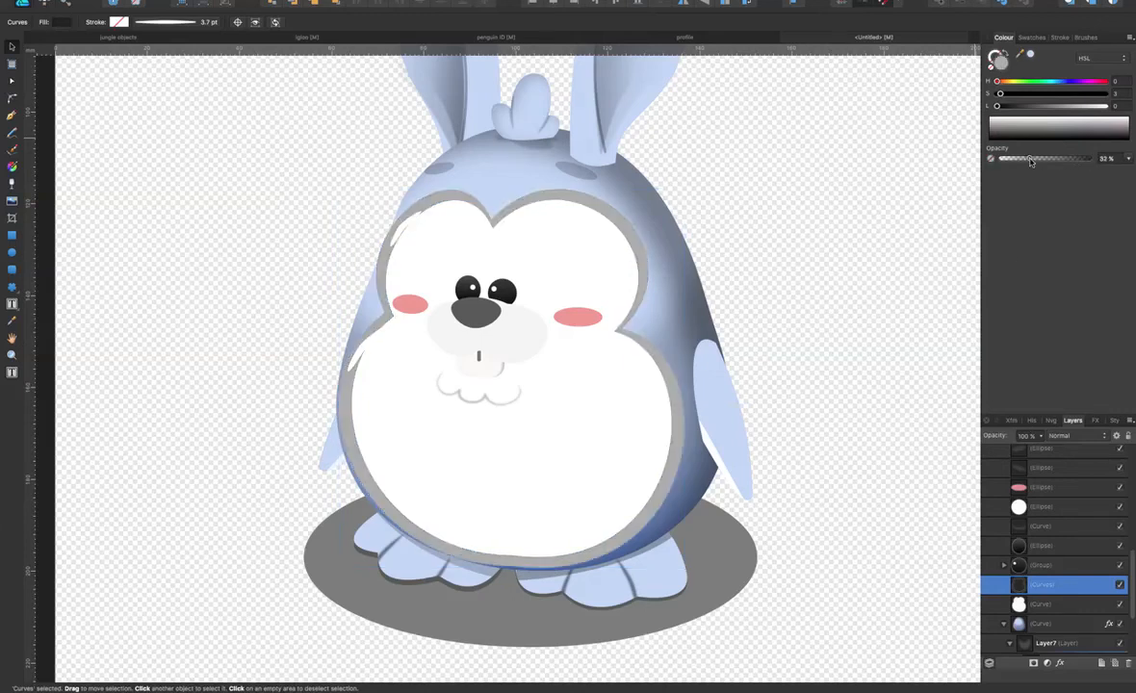
click(1094, 419)
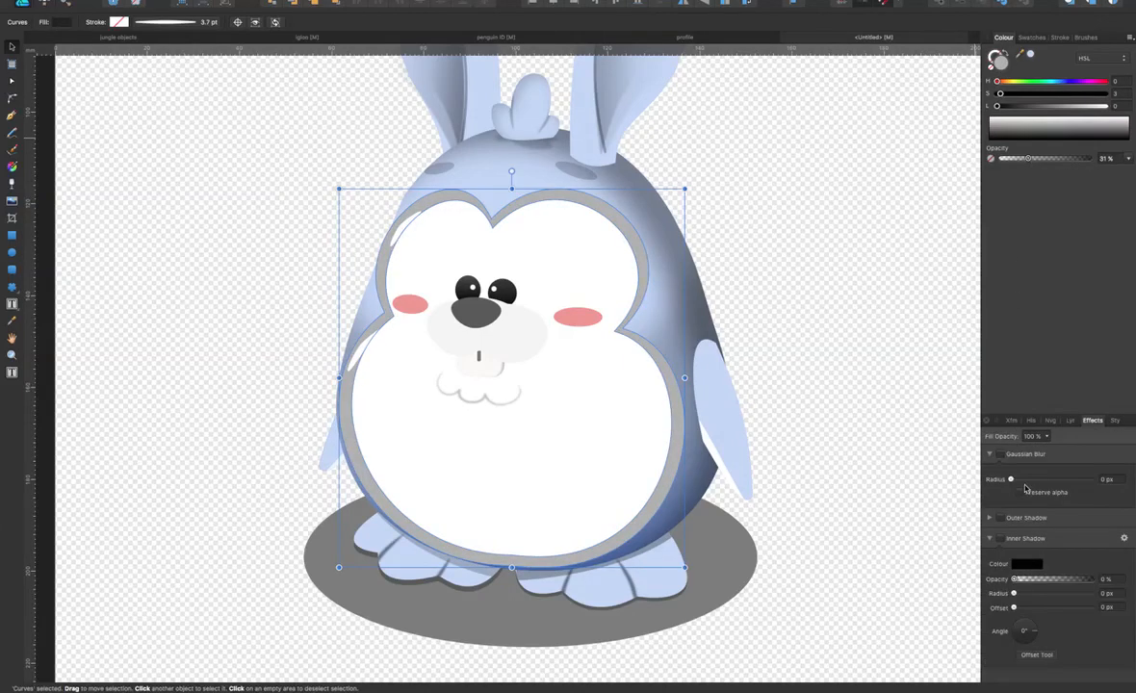
drag(1011, 479, 1043, 480)
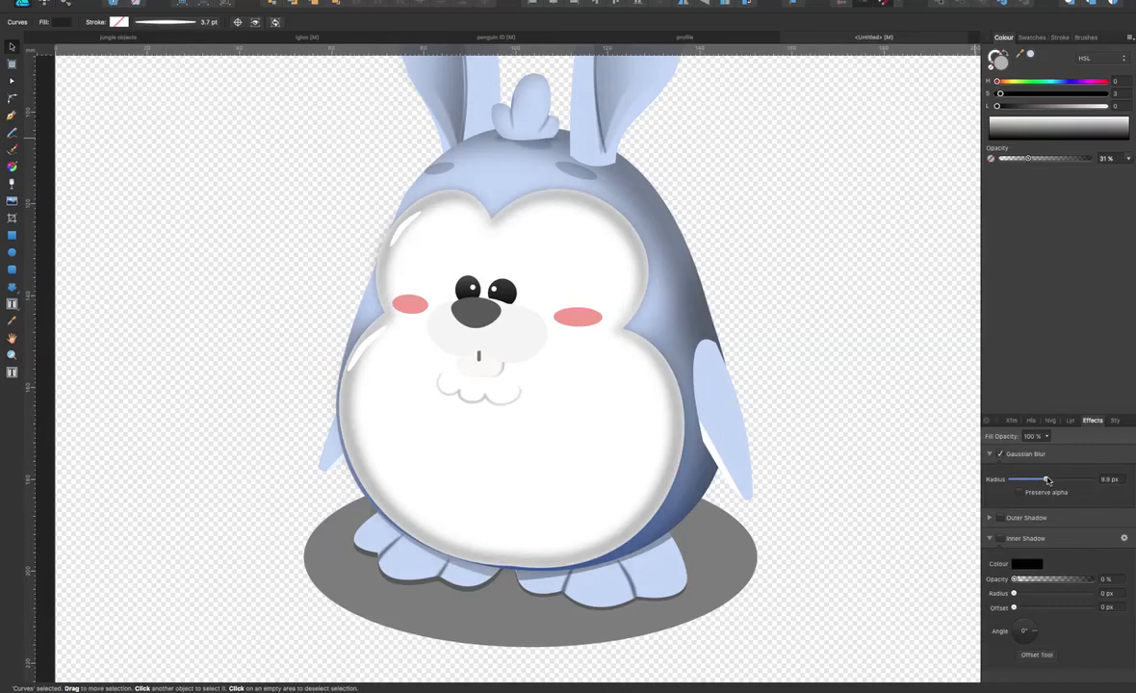
Clip the blurred outline layer inside the belly shape
click(510, 385)
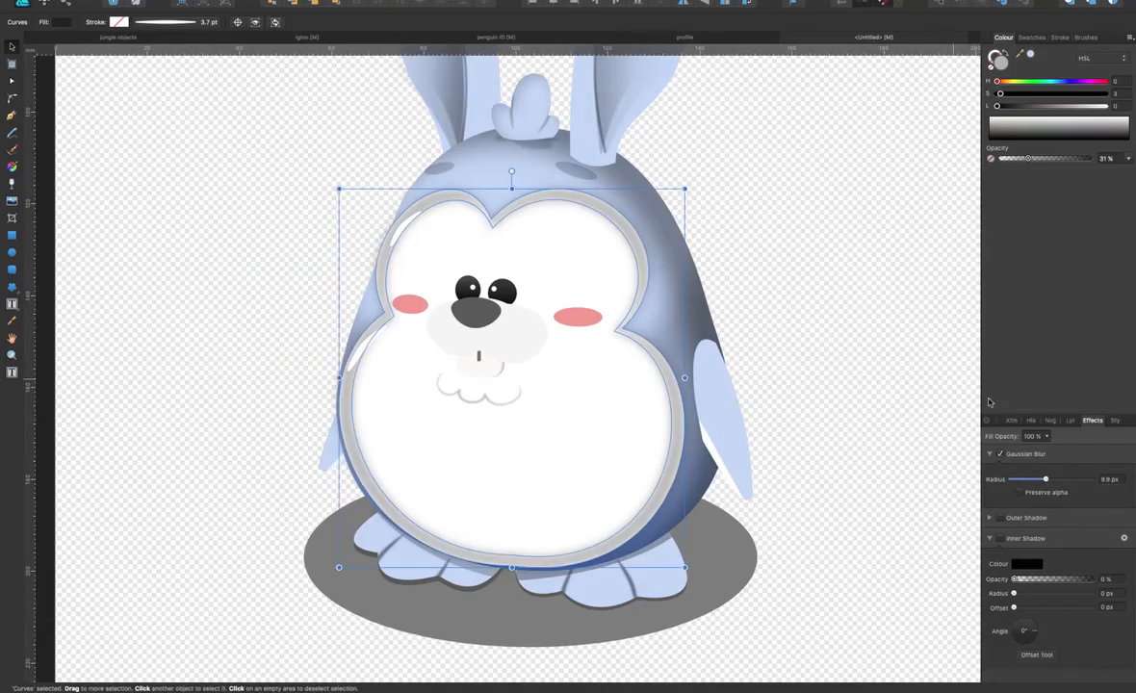
click(1073, 420)
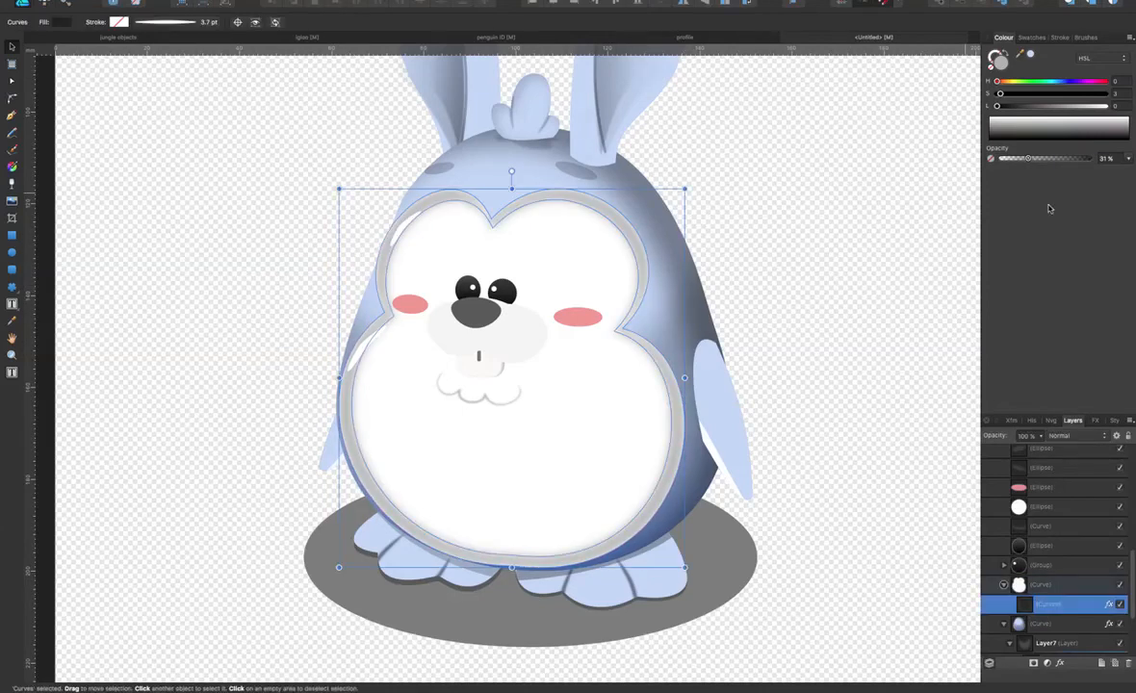
drag(1028, 158, 1023, 158)
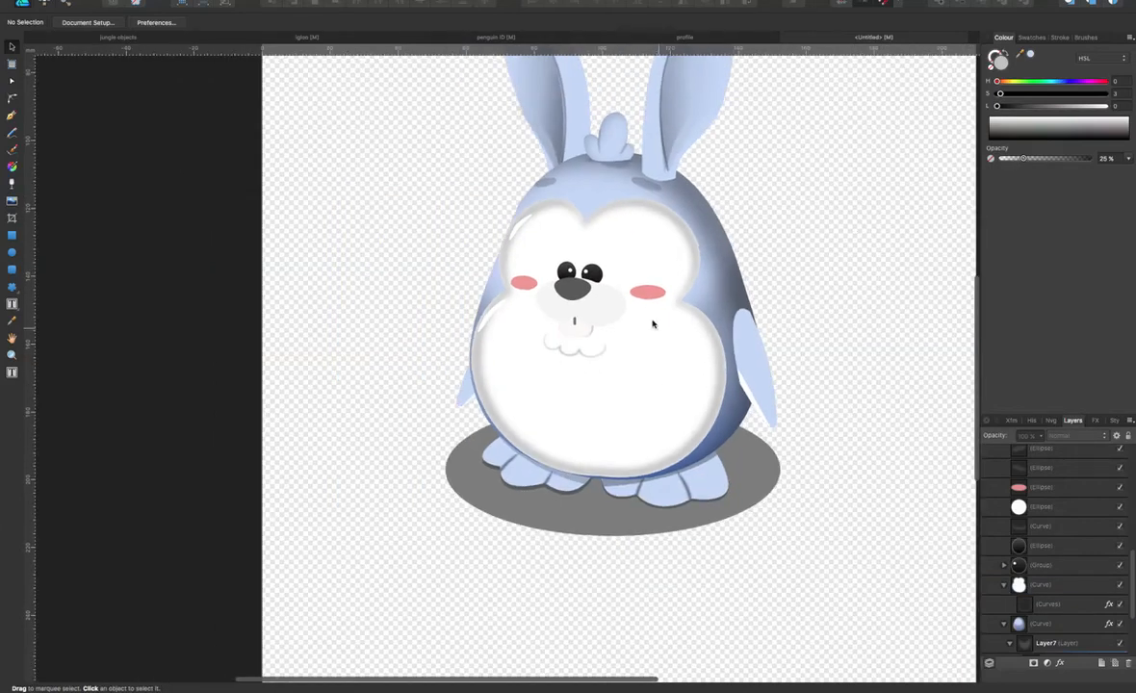
Add a grey ellipse on the lower belly and blur it so it fades smoothly
click(12, 235)
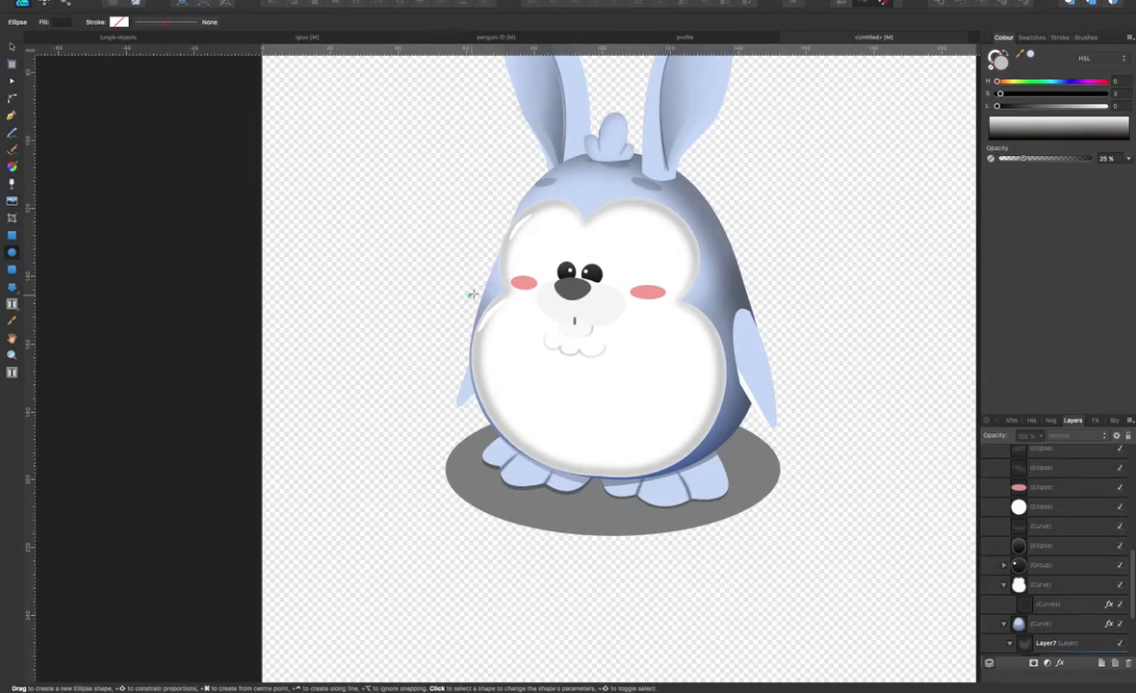
click(597, 385)
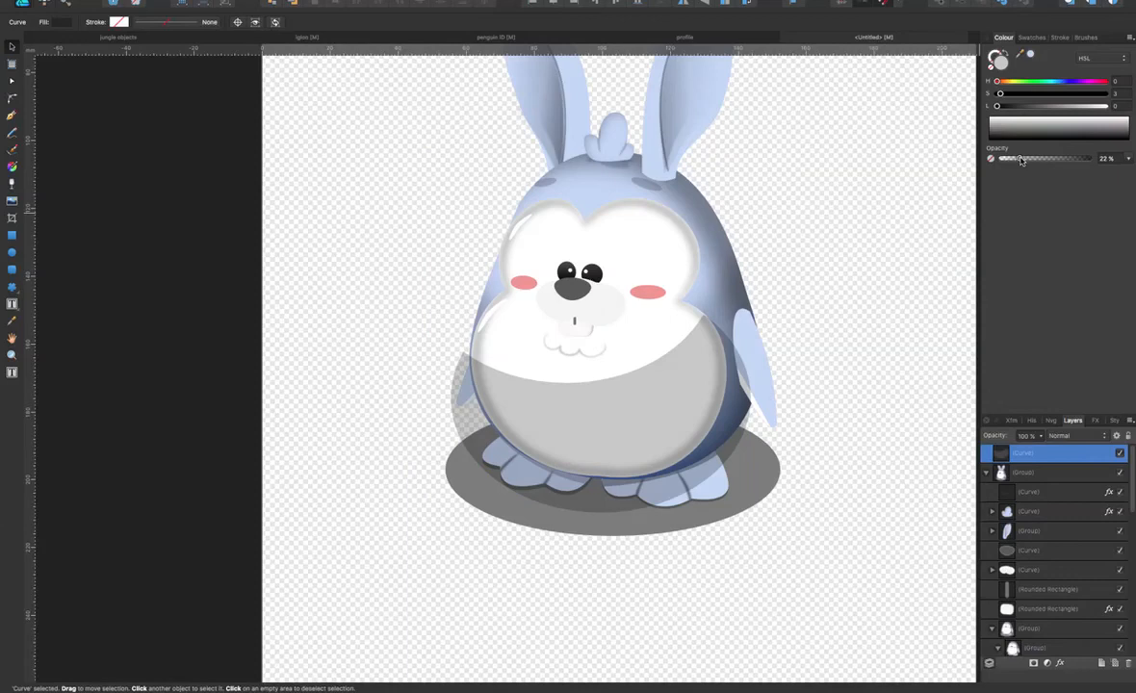
click(1094, 420)
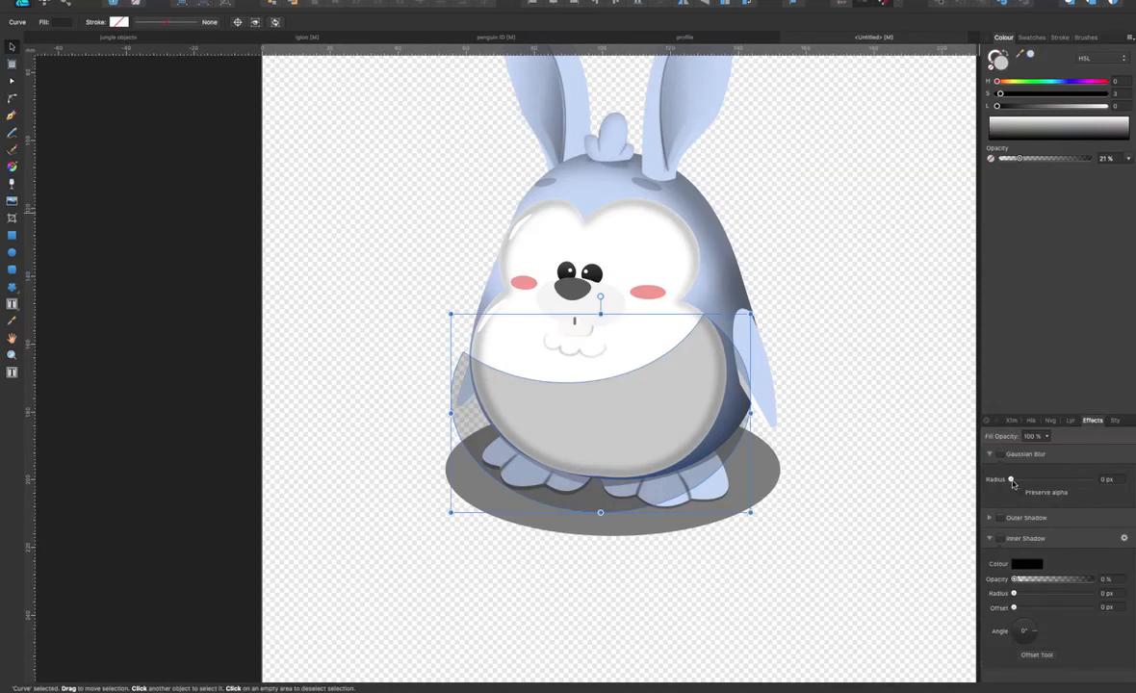
drag(1011, 479, 1052, 480)
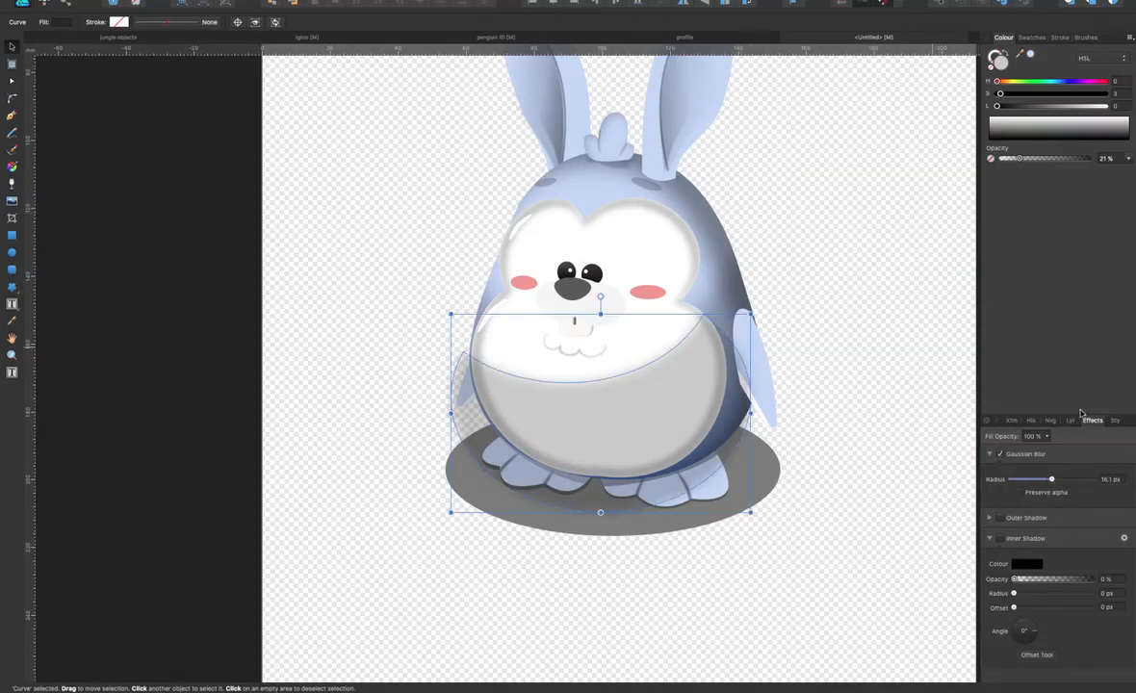
click(1073, 420)
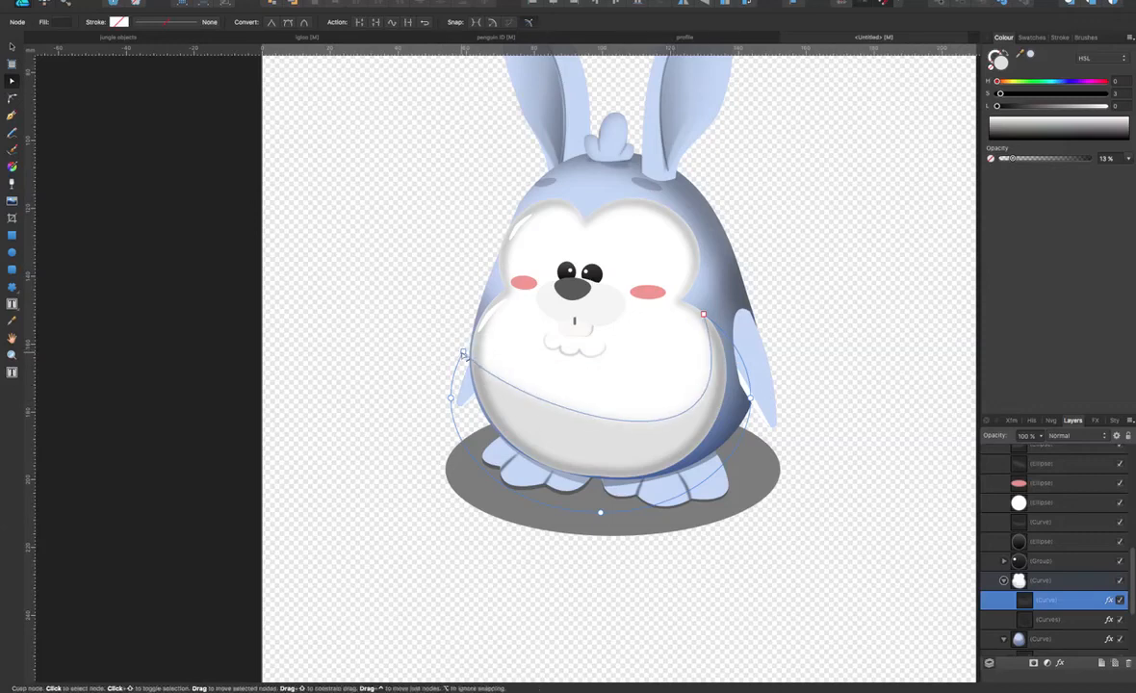
Drag the belly outline's left node and handles so it wraps around the belly's left side
drag(462, 354, 404, 346)
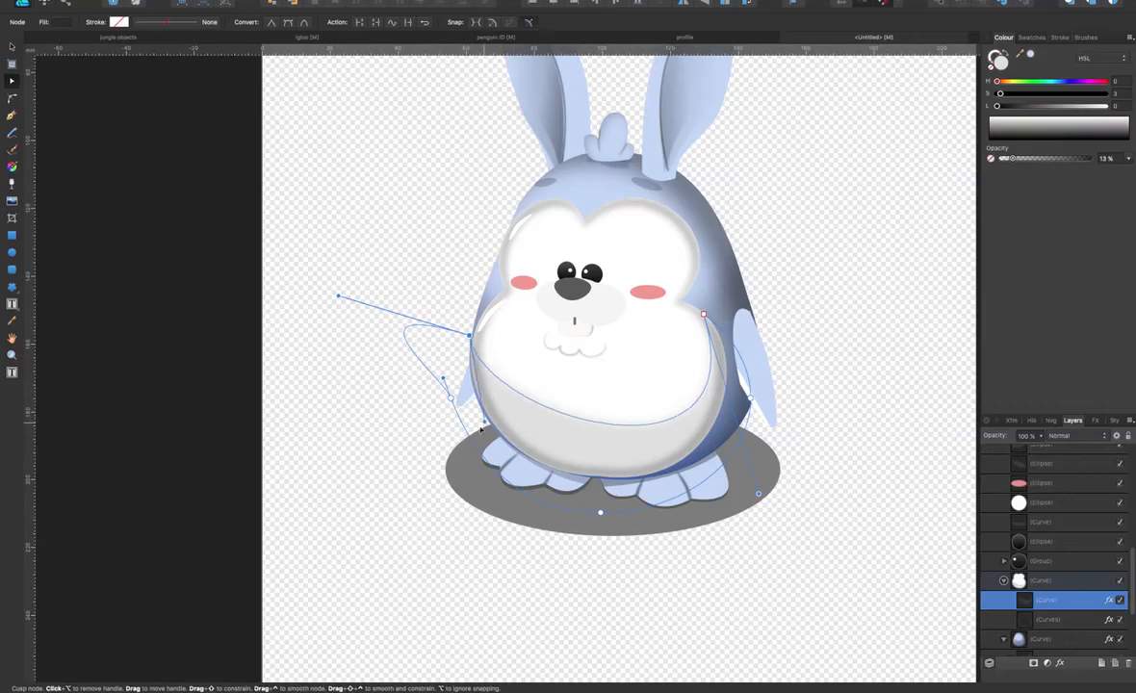
drag(482, 427, 458, 436)
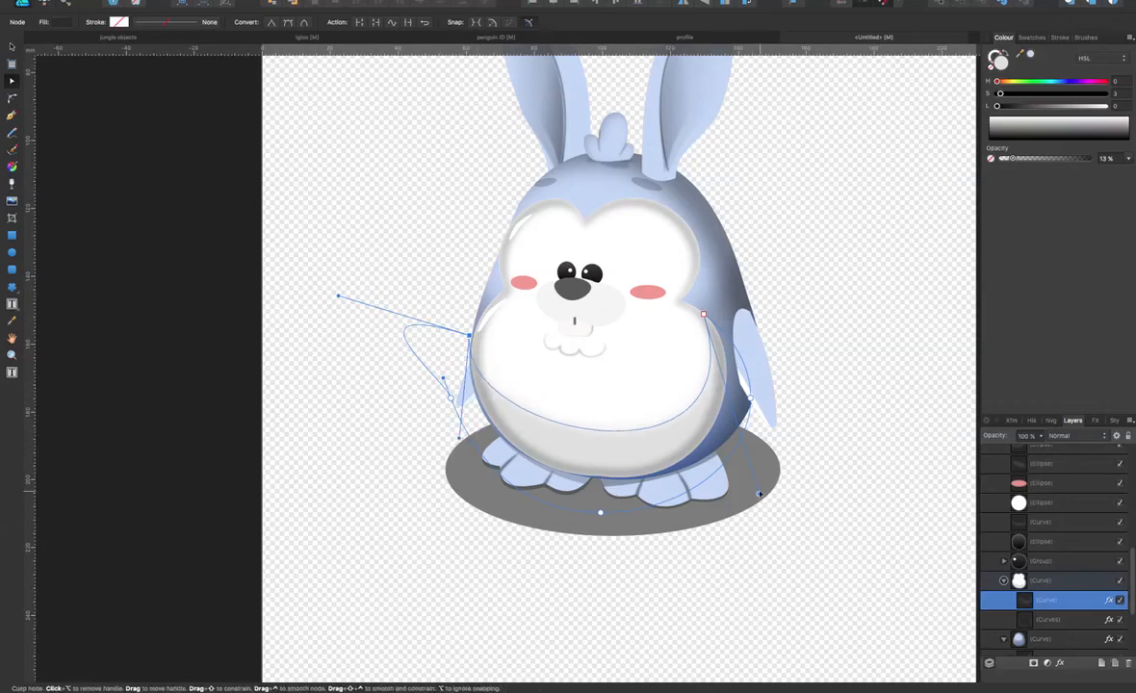
drag(761, 493, 732, 491)
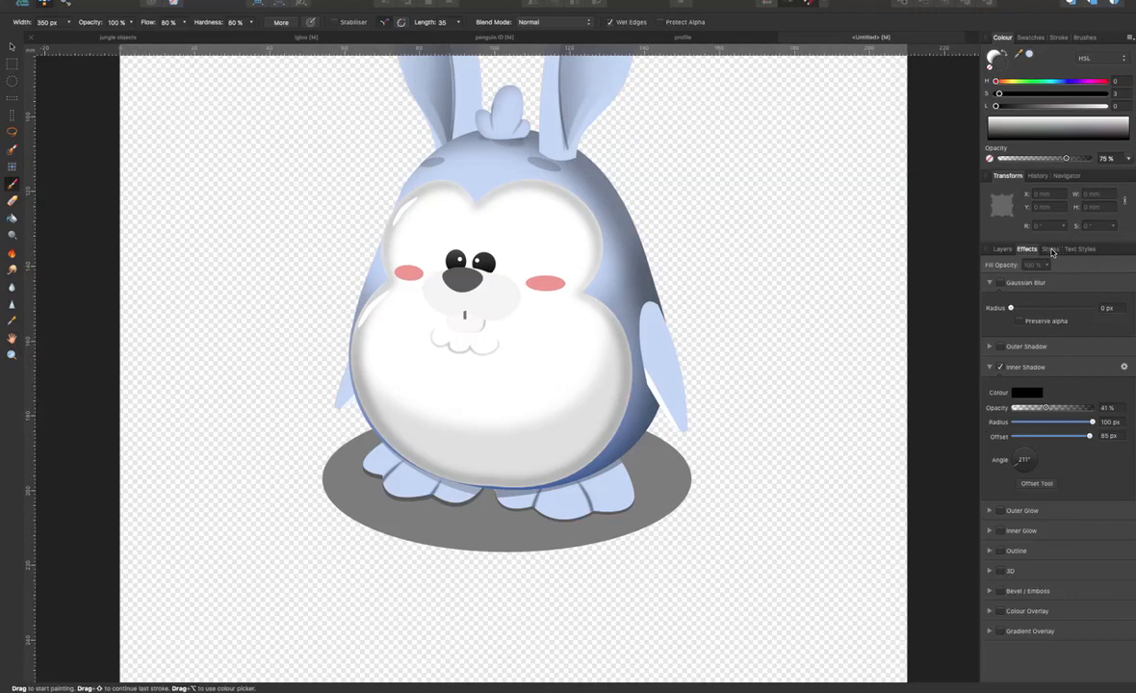
On the texture pixel layer, paint dark grainy texture over the head and left side of the body
click(1001, 248)
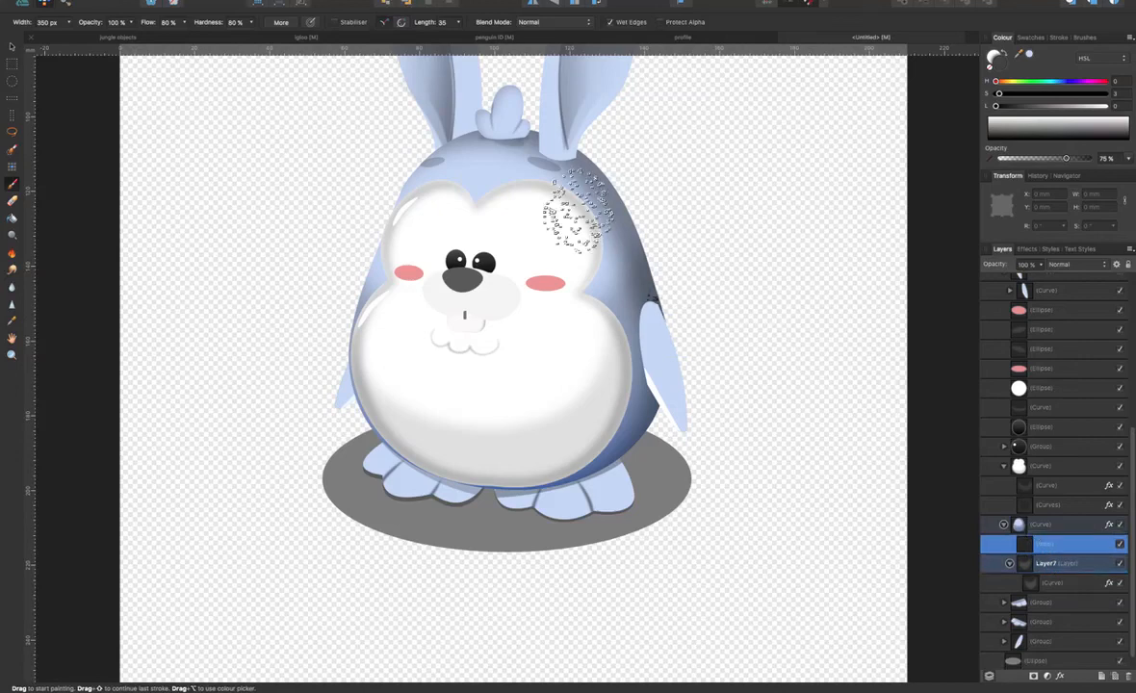
drag(574, 208, 366, 289)
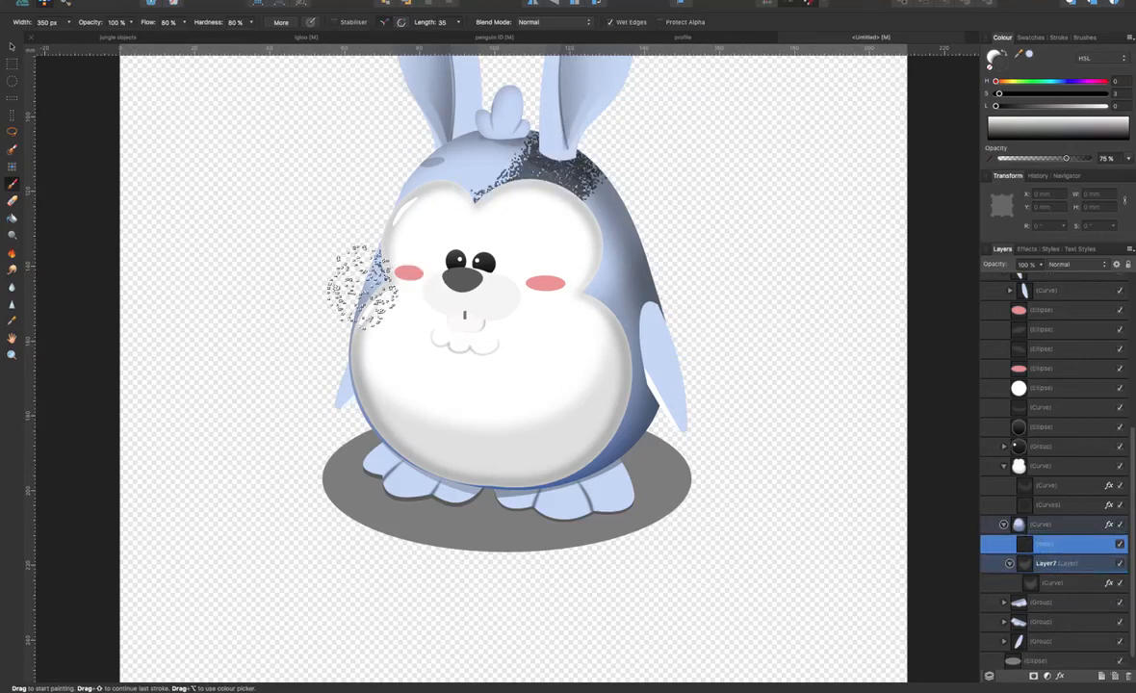
drag(362, 289, 279, 428)
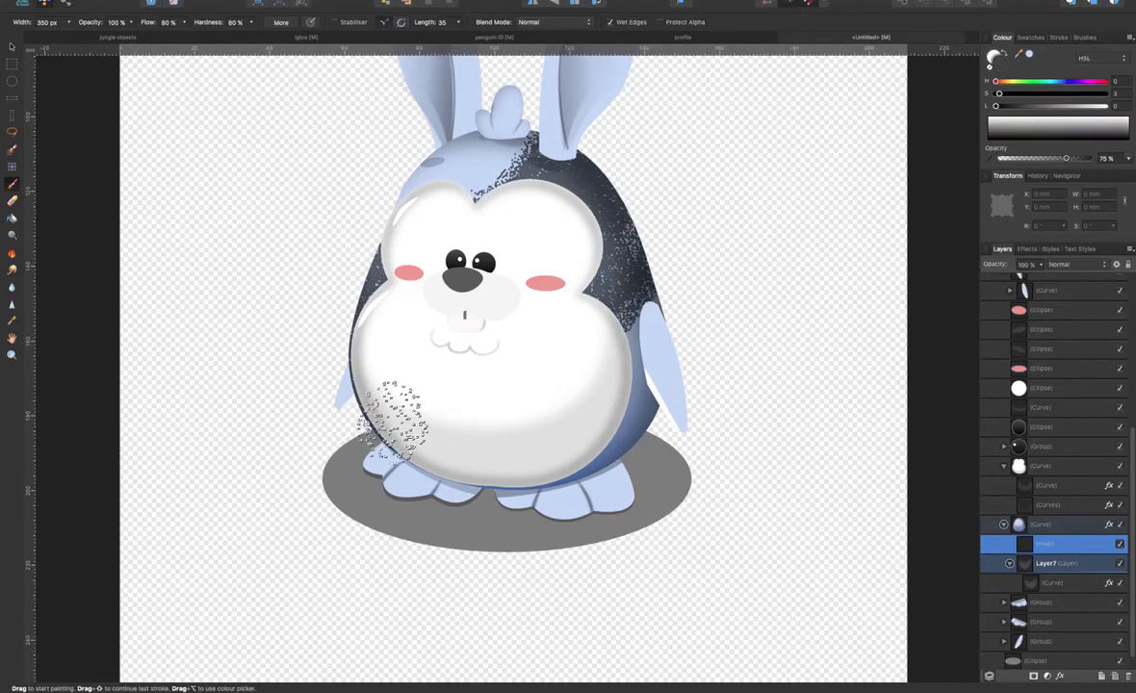
drag(395, 414, 664, 385)
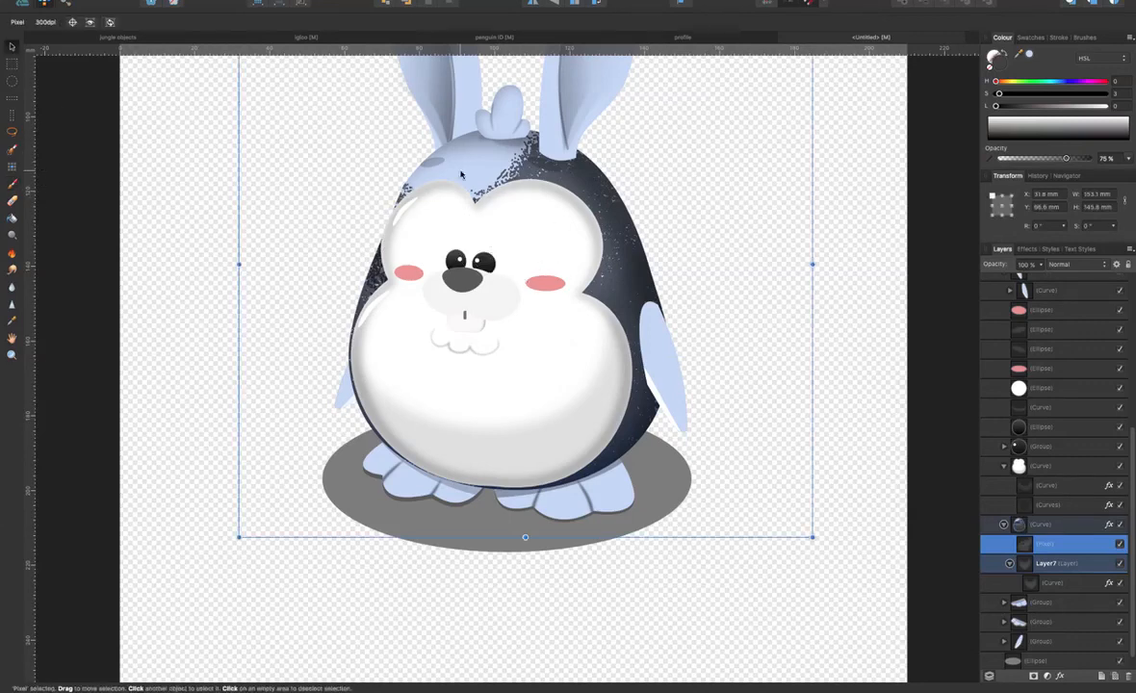
Resize and nudge the grainy texture layer so it covers the bunny's blue body
drag(812, 535, 770, 504)
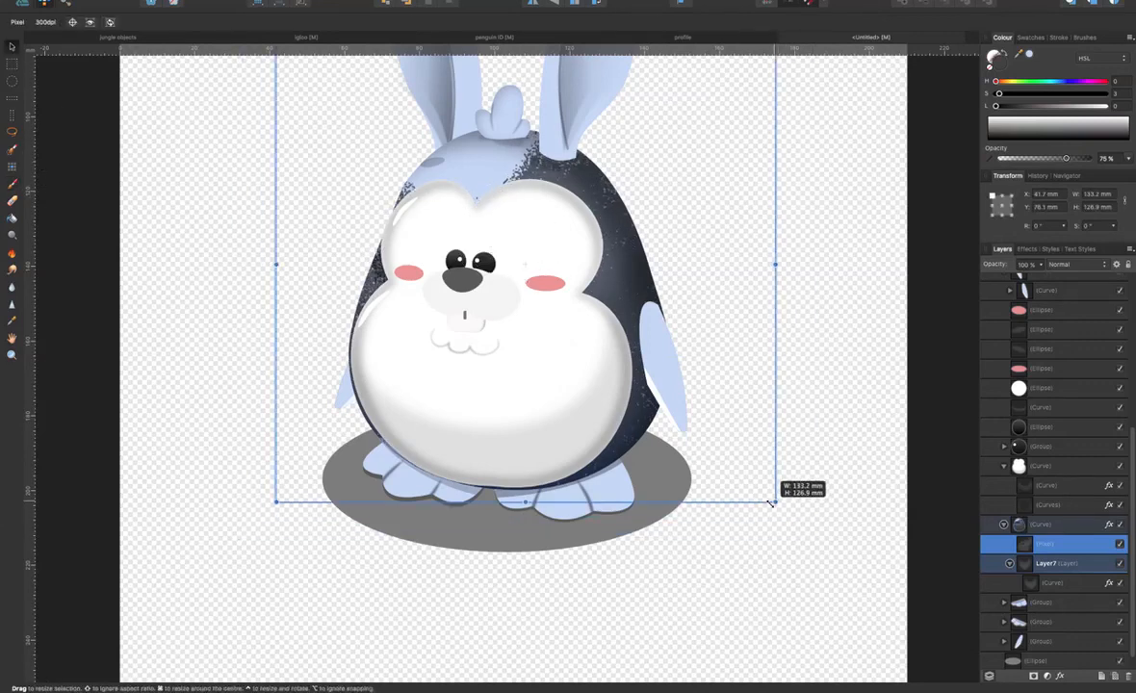
drag(770, 505, 801, 530)
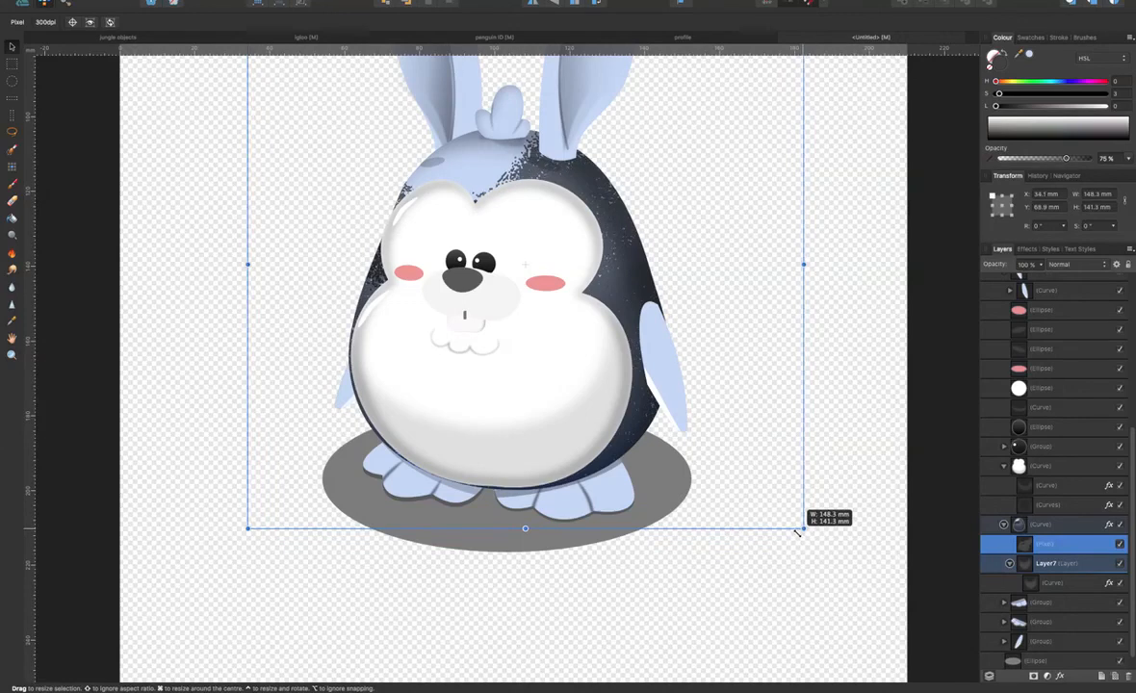
drag(805, 529, 795, 522)
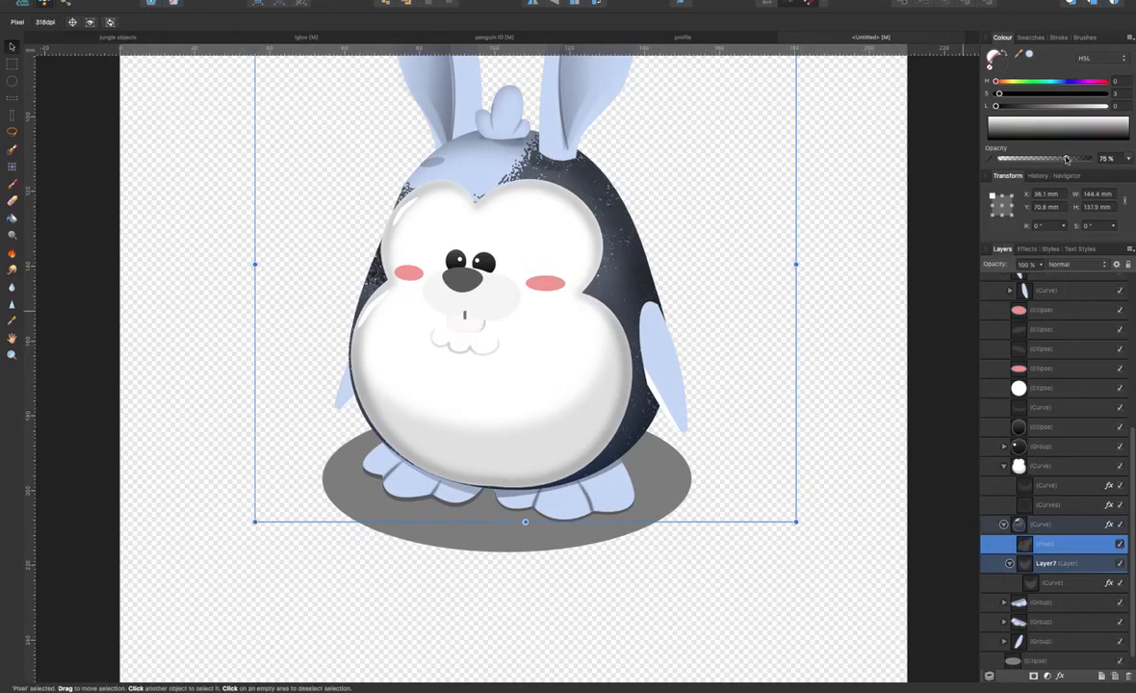
drag(1067, 158, 1017, 158)
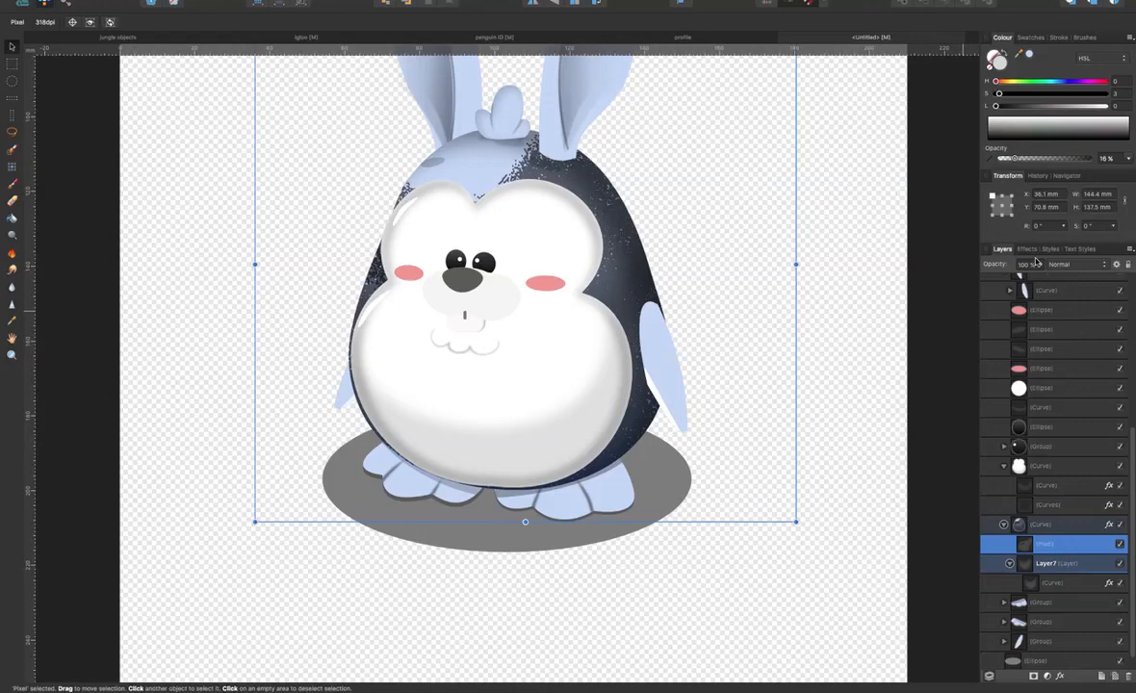
Fade the texture layer to low opacity and soften it with a slight Gaussian Blur
drag(1044, 266, 982, 279)
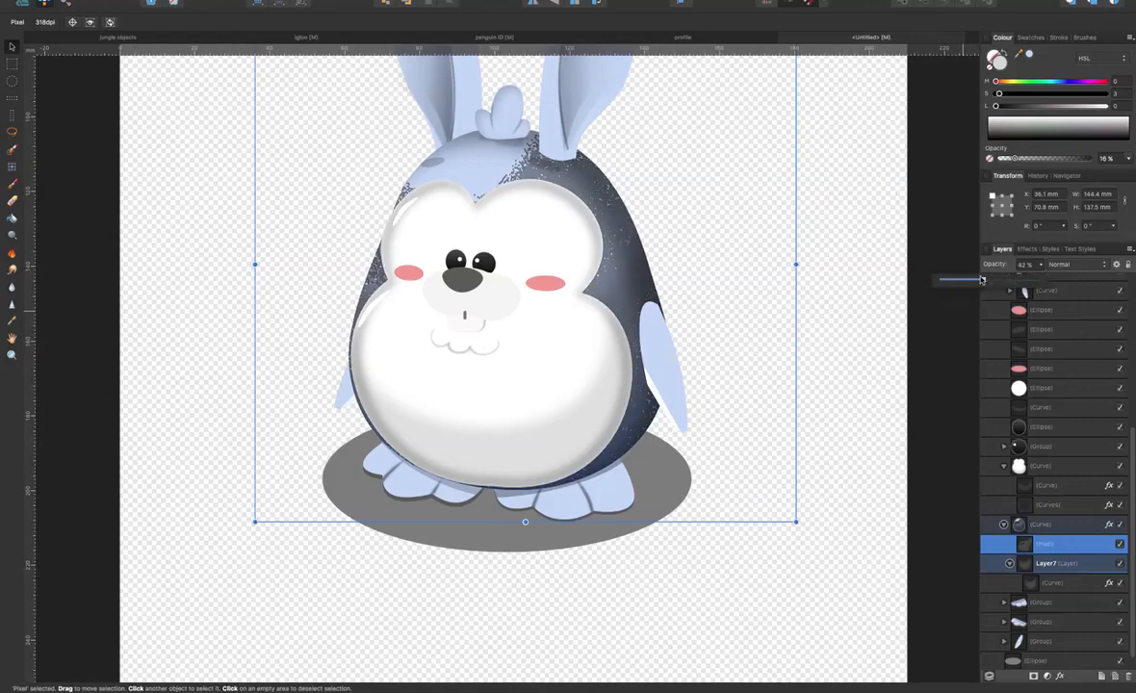
drag(982, 266, 963, 266)
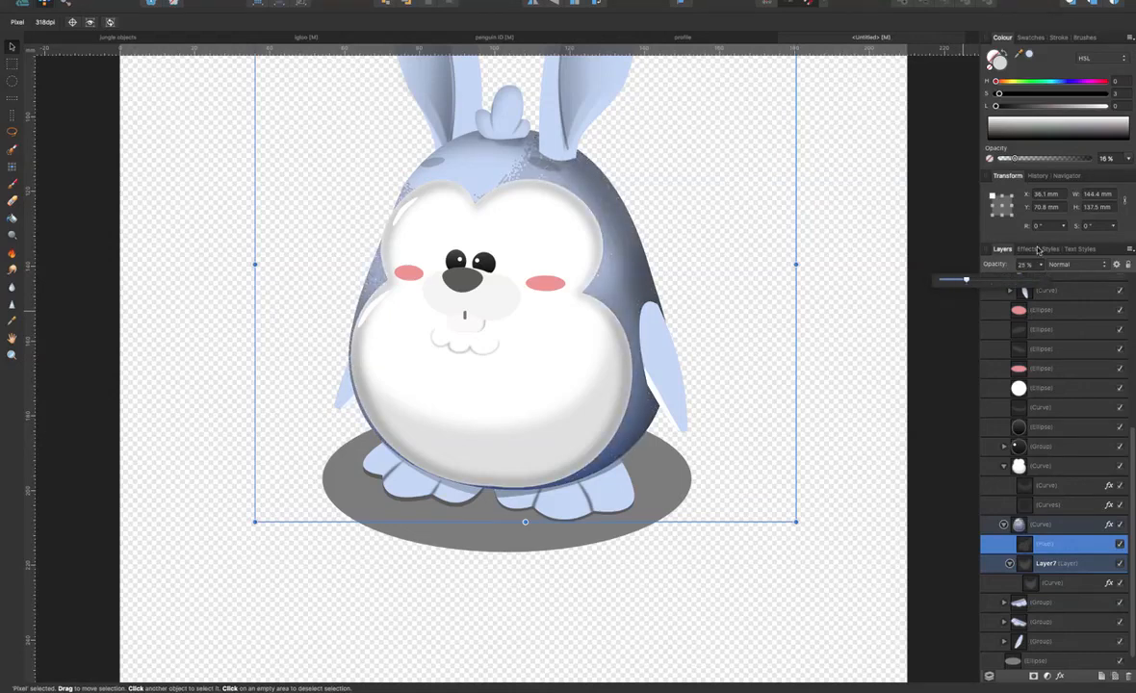
click(1027, 249)
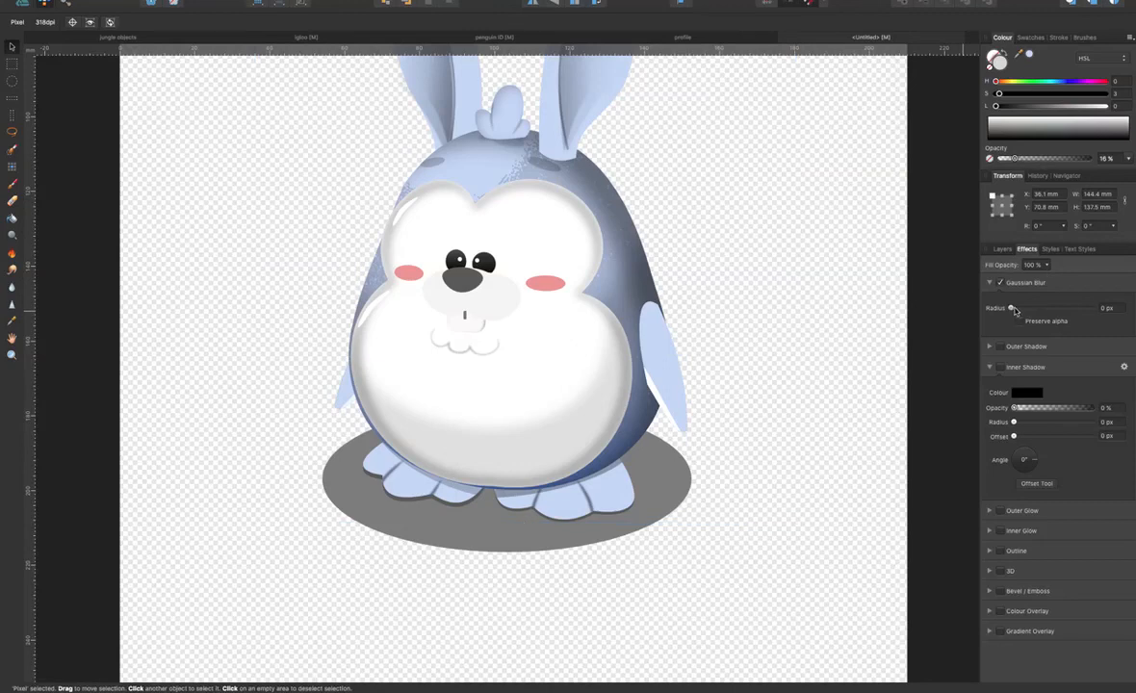
drag(1013, 308, 1040, 308)
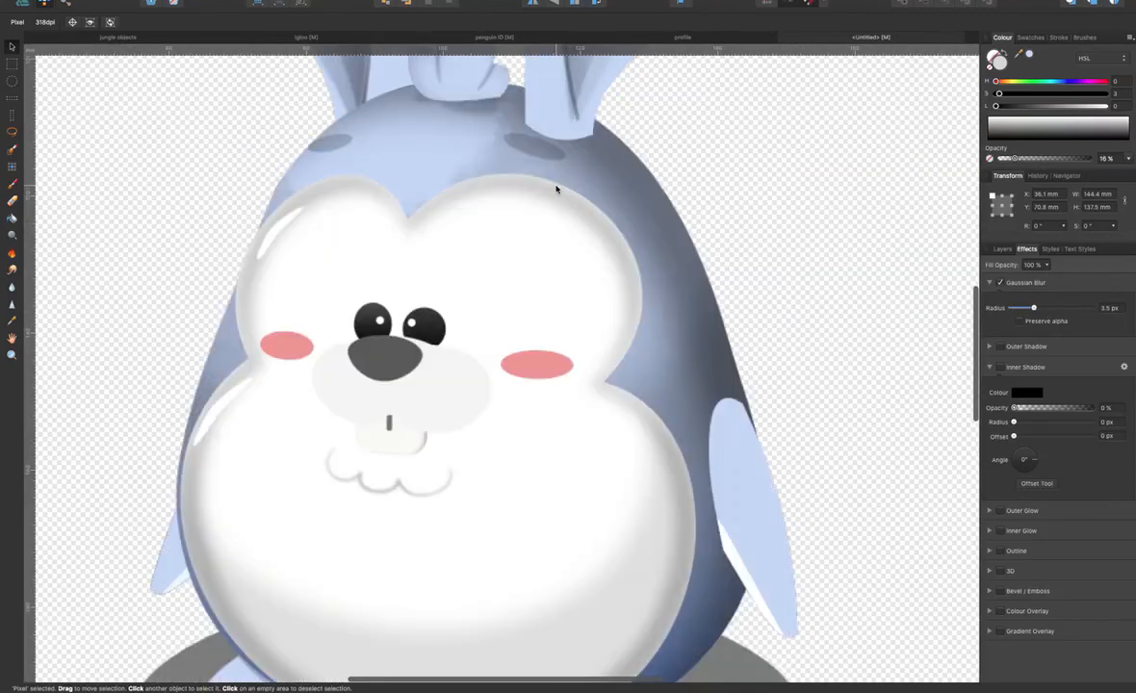
scroll(down, 3)
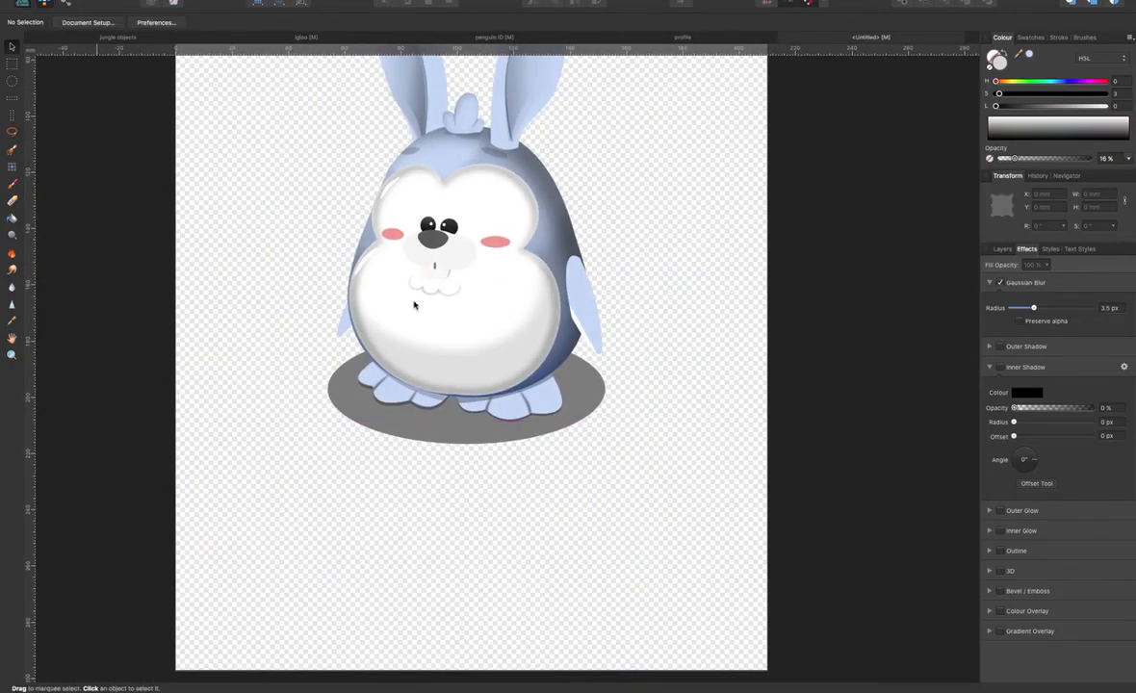
Widen the Inner Shadow on the blue body shape for deeper edge shading
click(435, 252)
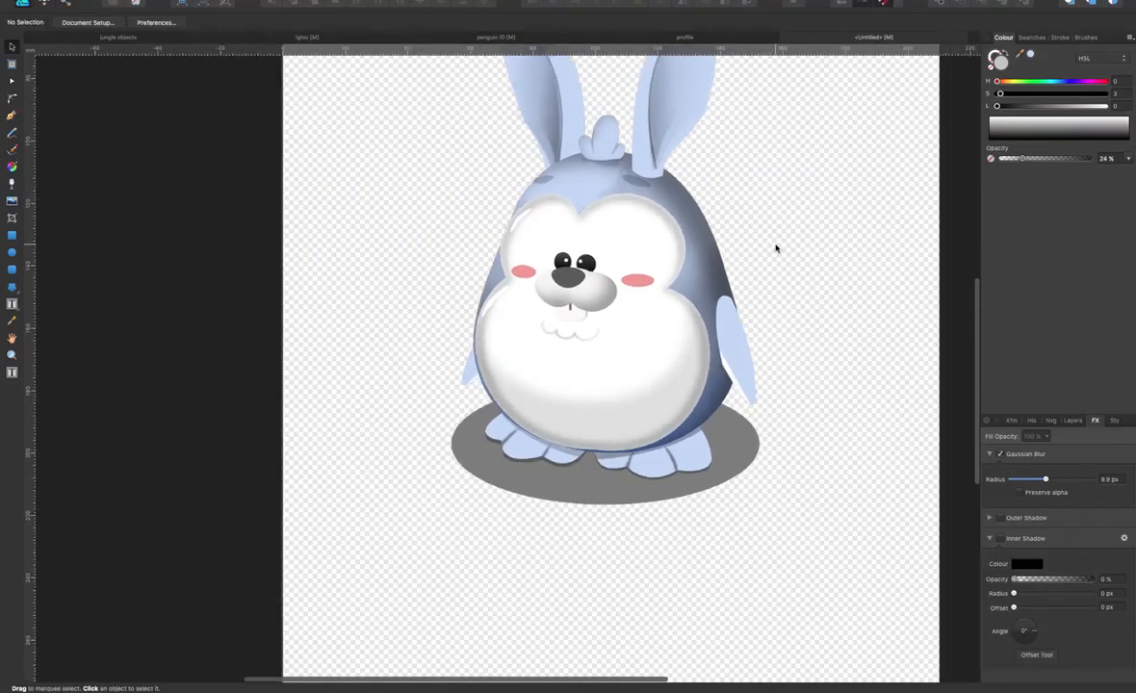
click(697, 343)
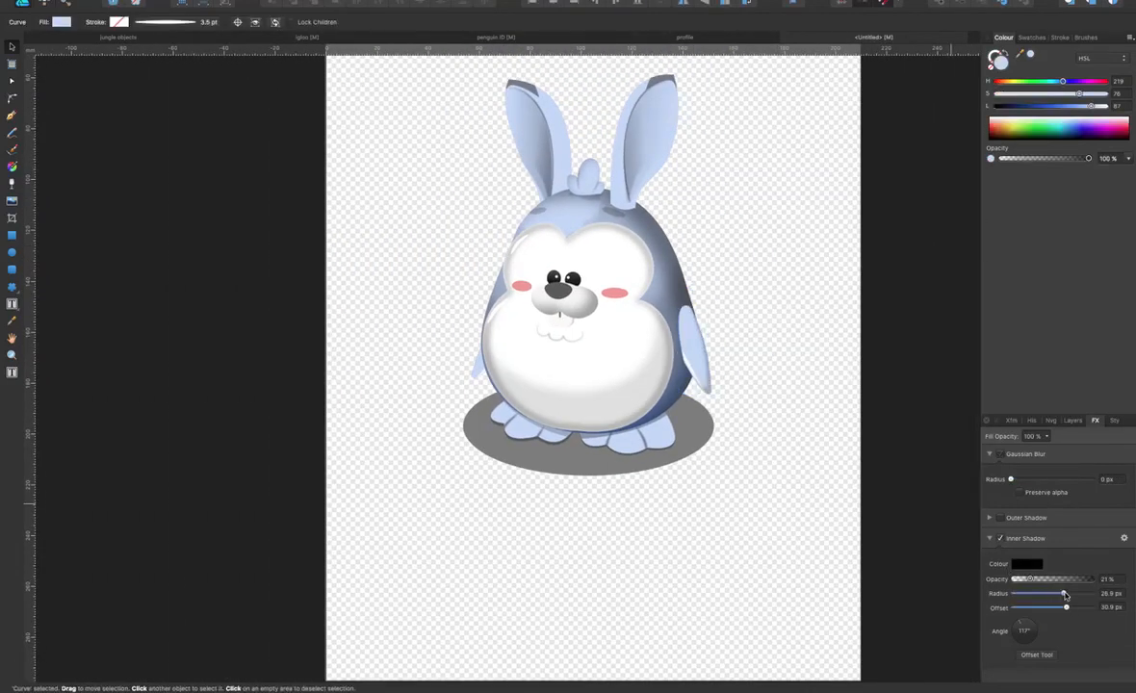
drag(1067, 608, 1063, 609)
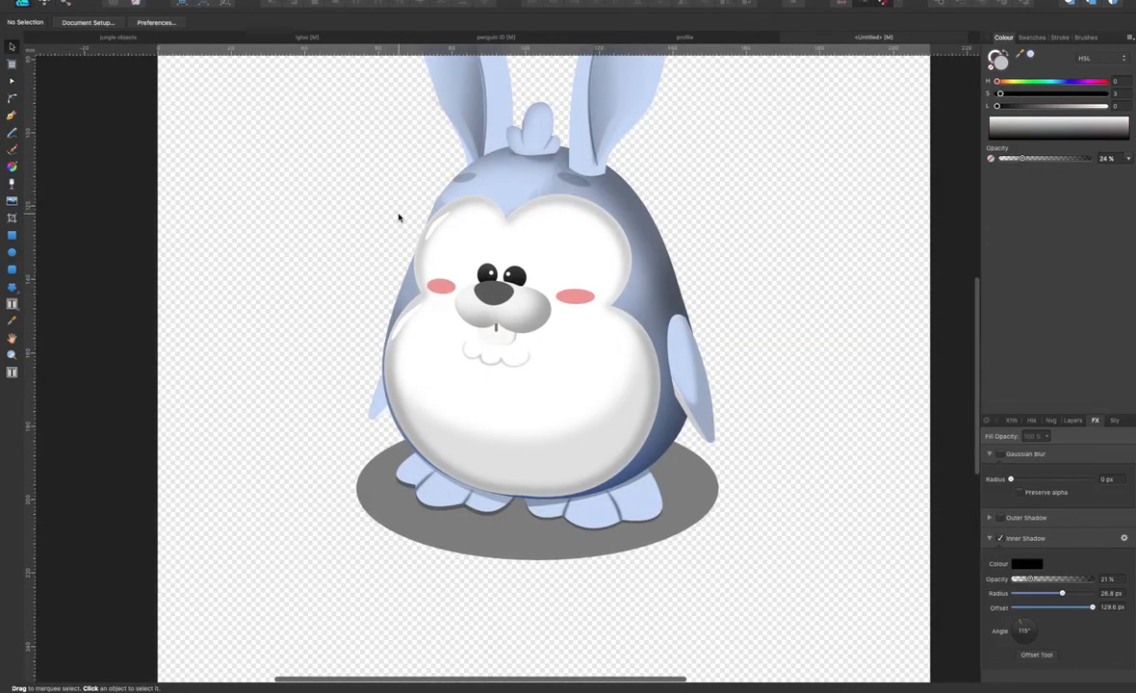
scroll(up, 3)
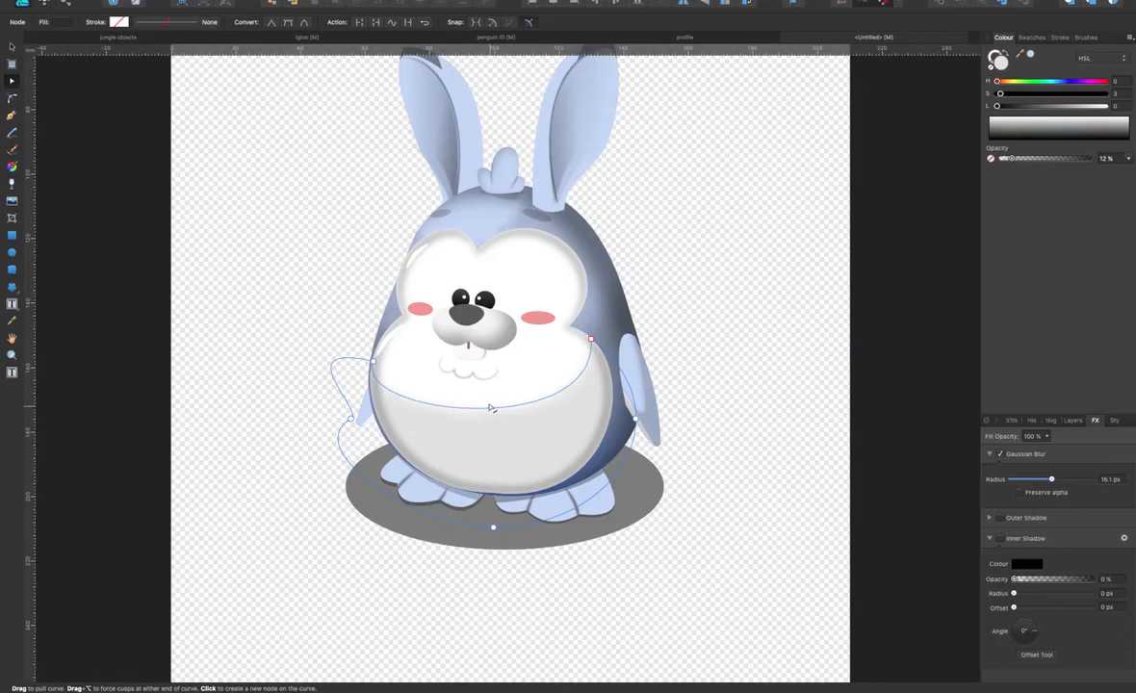
Reshape the left end of the blurred belly curve and move it lower along the belly
drag(491, 408, 493, 445)
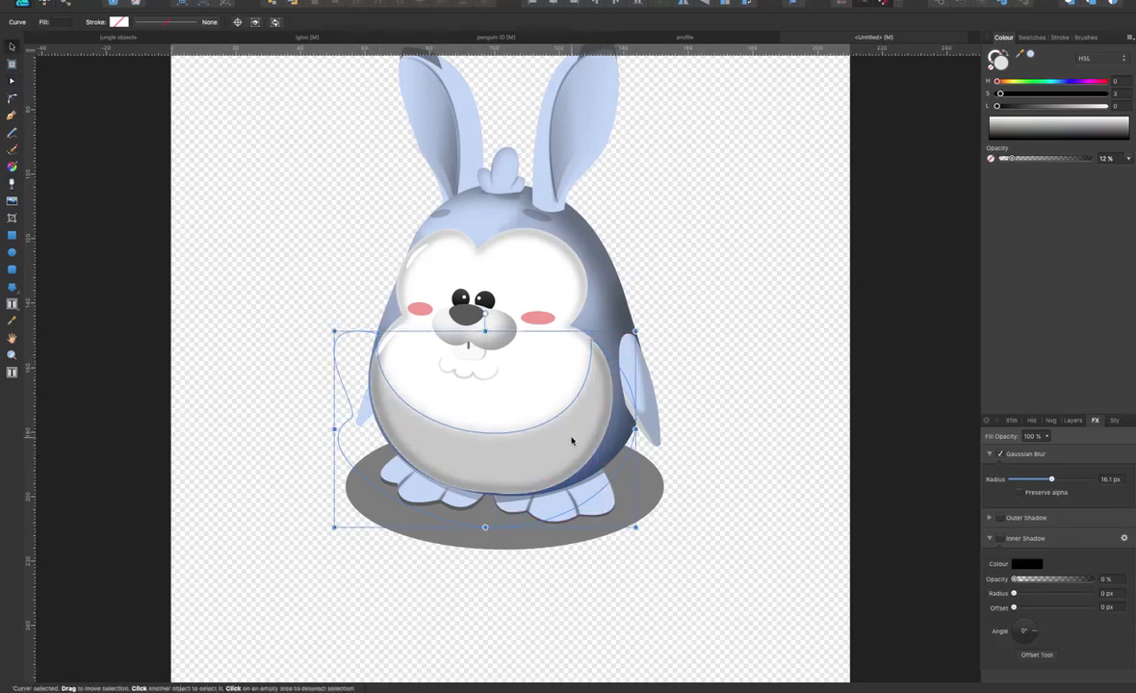
drag(486, 528, 485, 568)
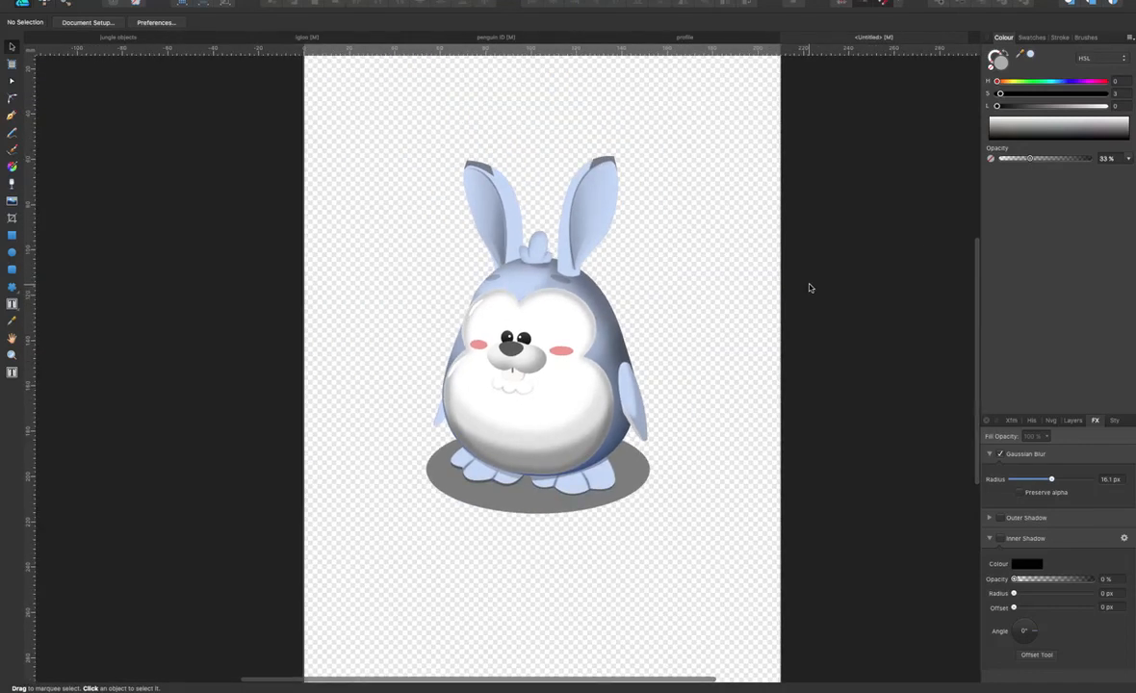
click(523, 447)
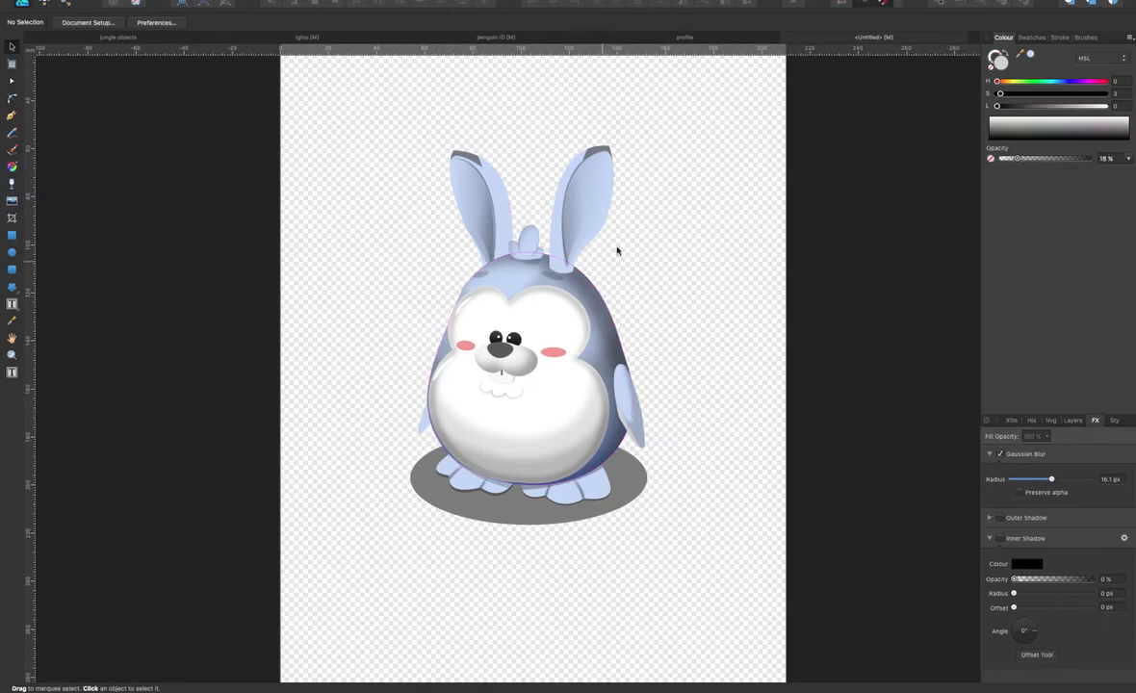
mouse_move(686, 282)
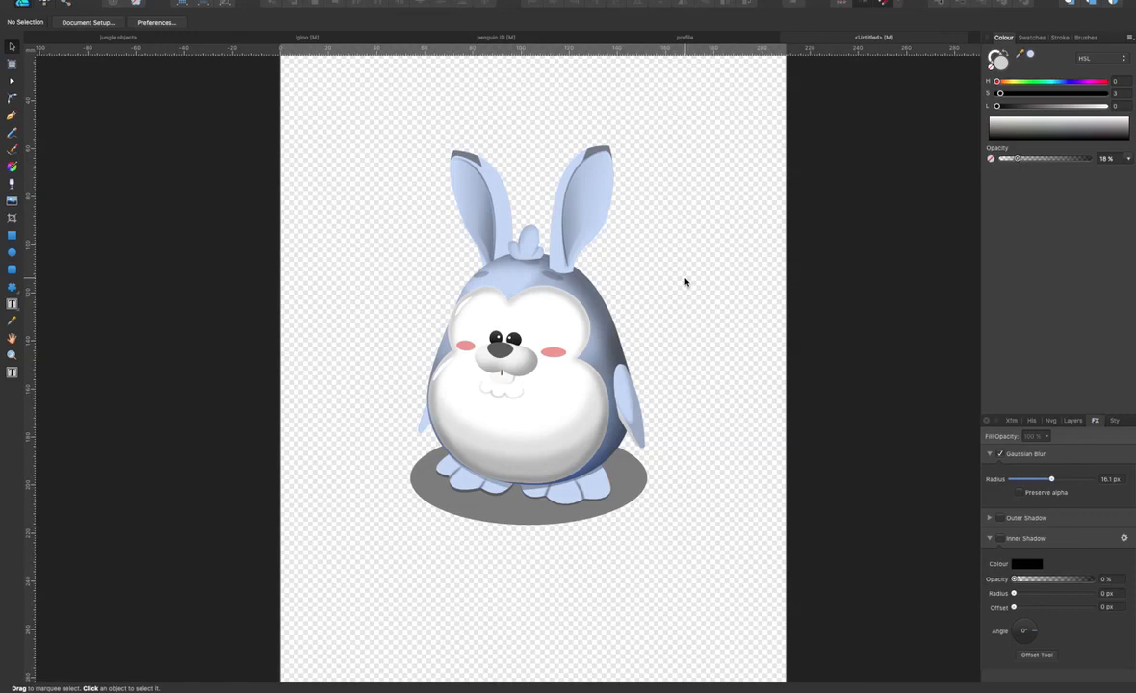
mouse_move(701, 208)
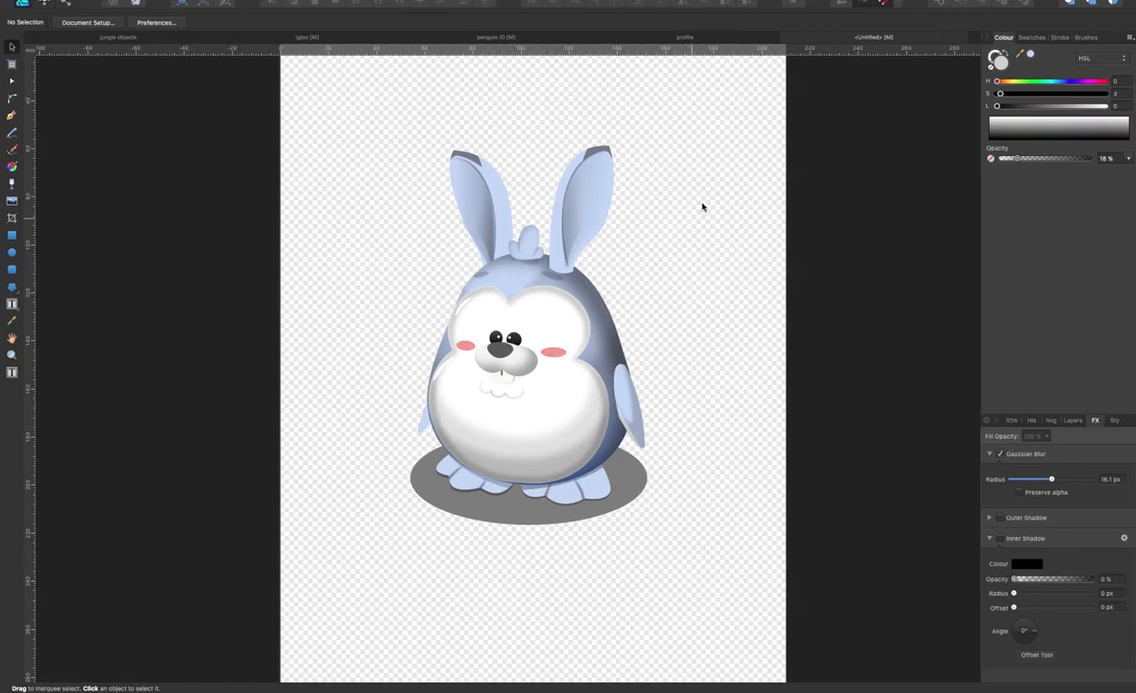